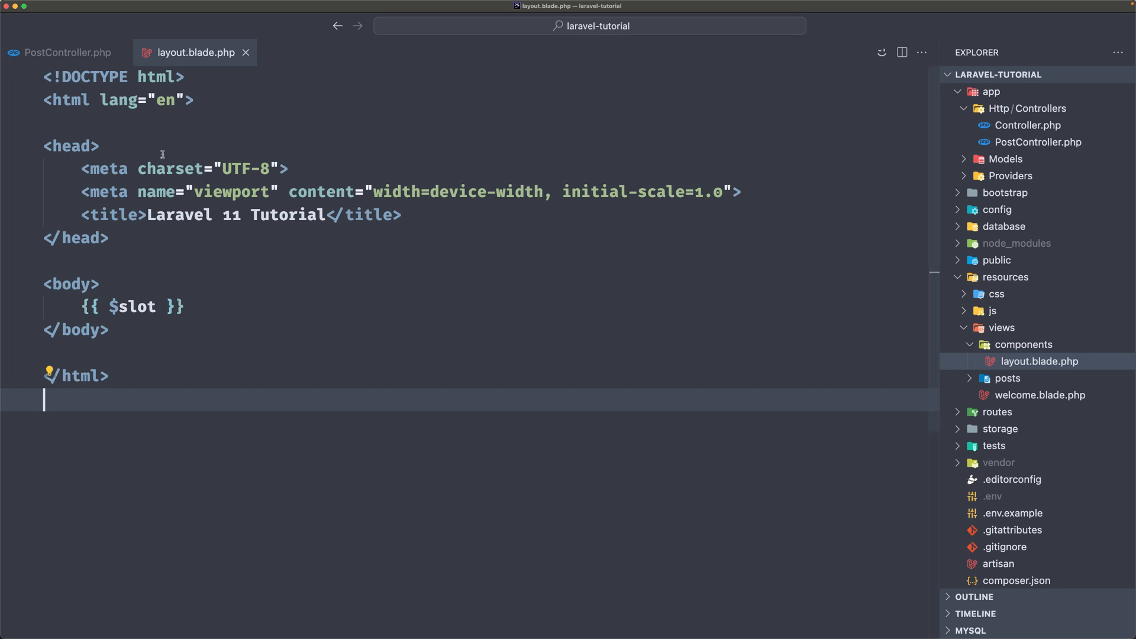
Review PostController's index method passing name, age and posts to posts.index
click(67, 52)
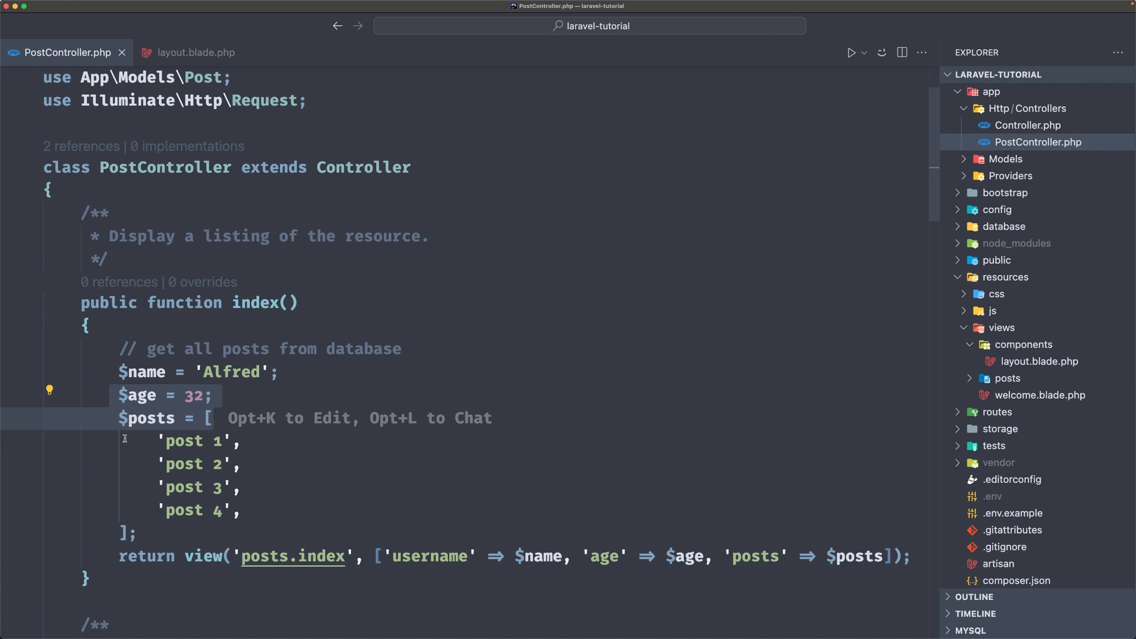
click(223, 557)
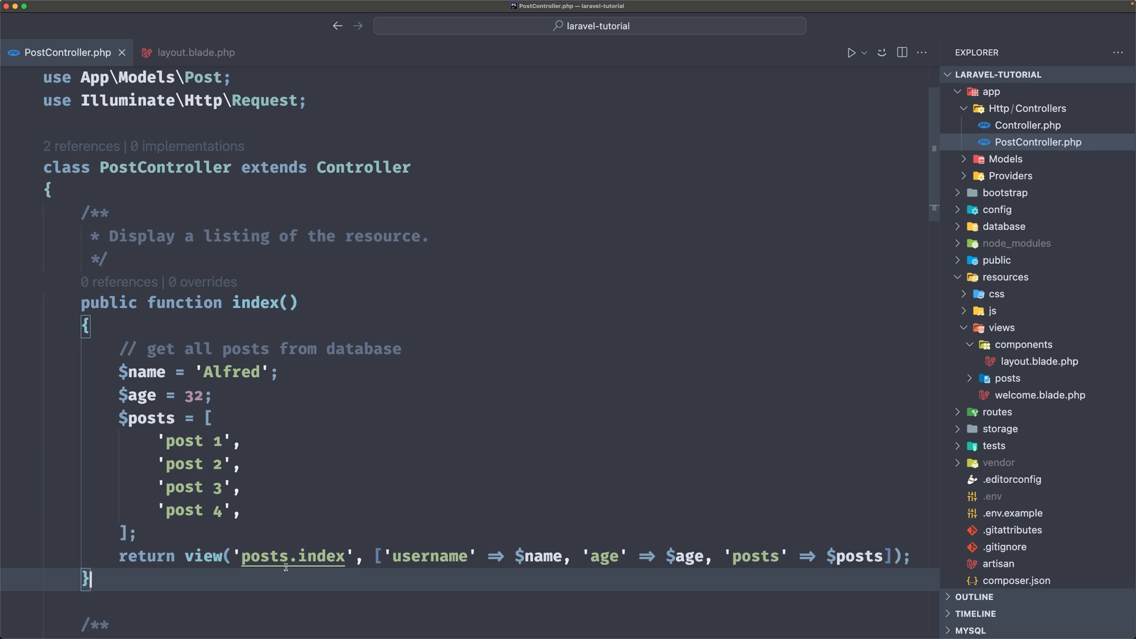
mouse_move(392, 576)
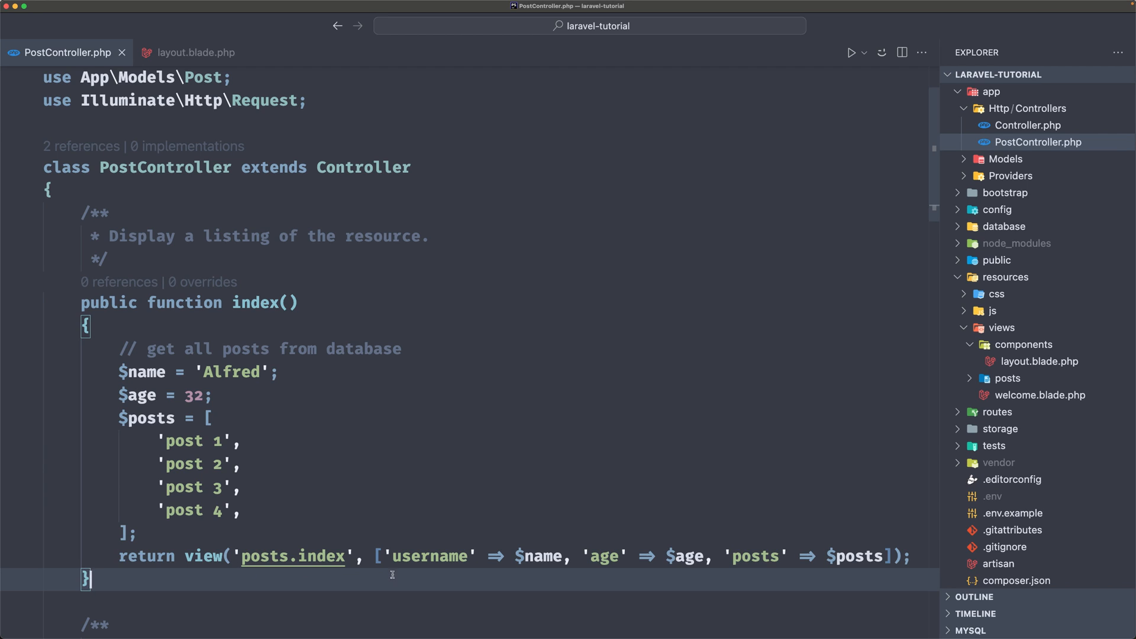
mouse_move(928, 216)
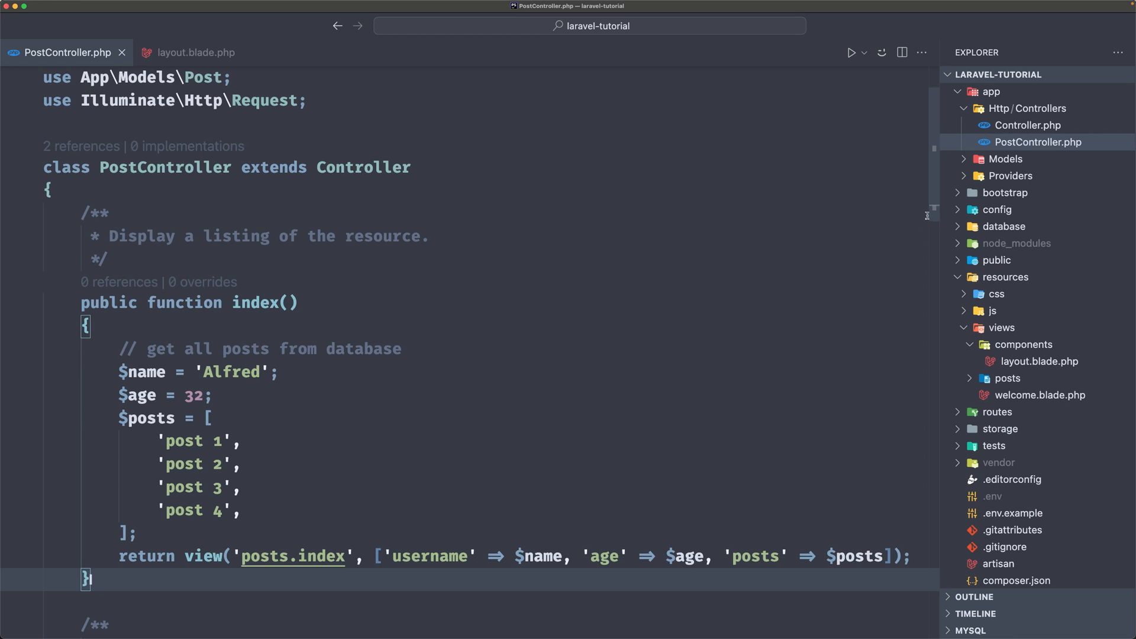
scroll(down, 3)
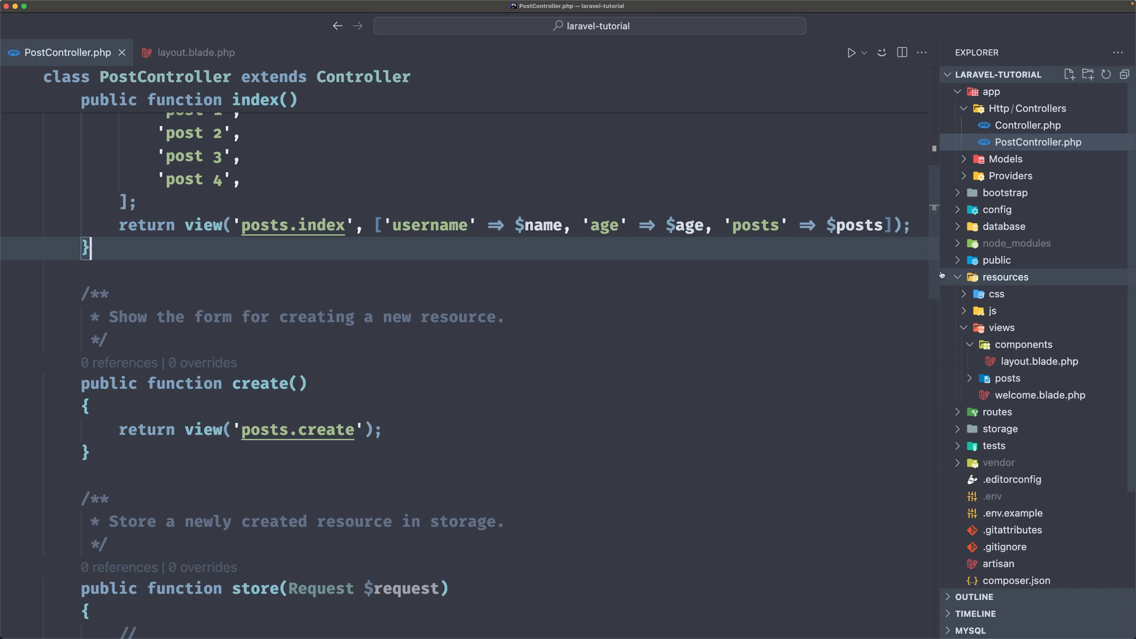
scroll(down, 3)
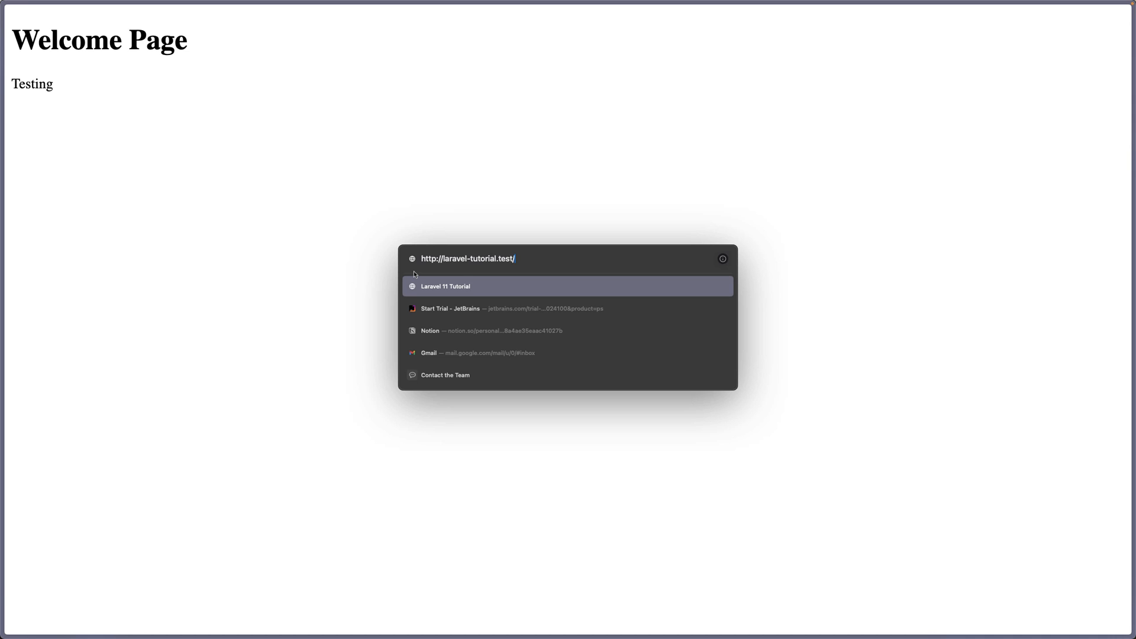
Navigate the laravel-tutorial.test site to its /posts page
text(pot)
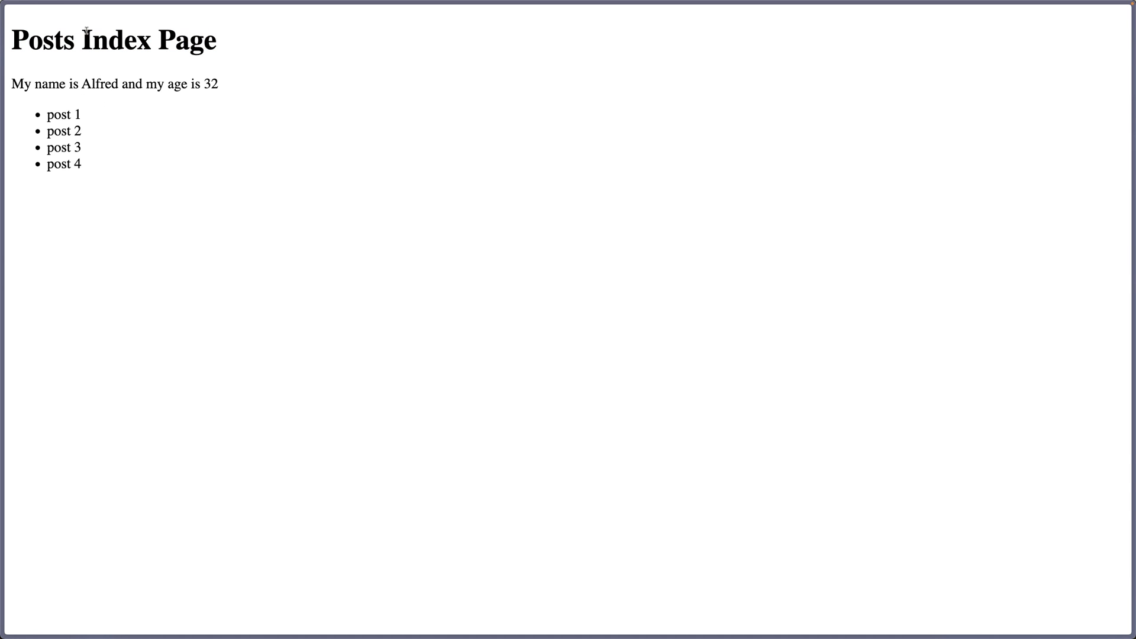
mouse_move(203, 214)
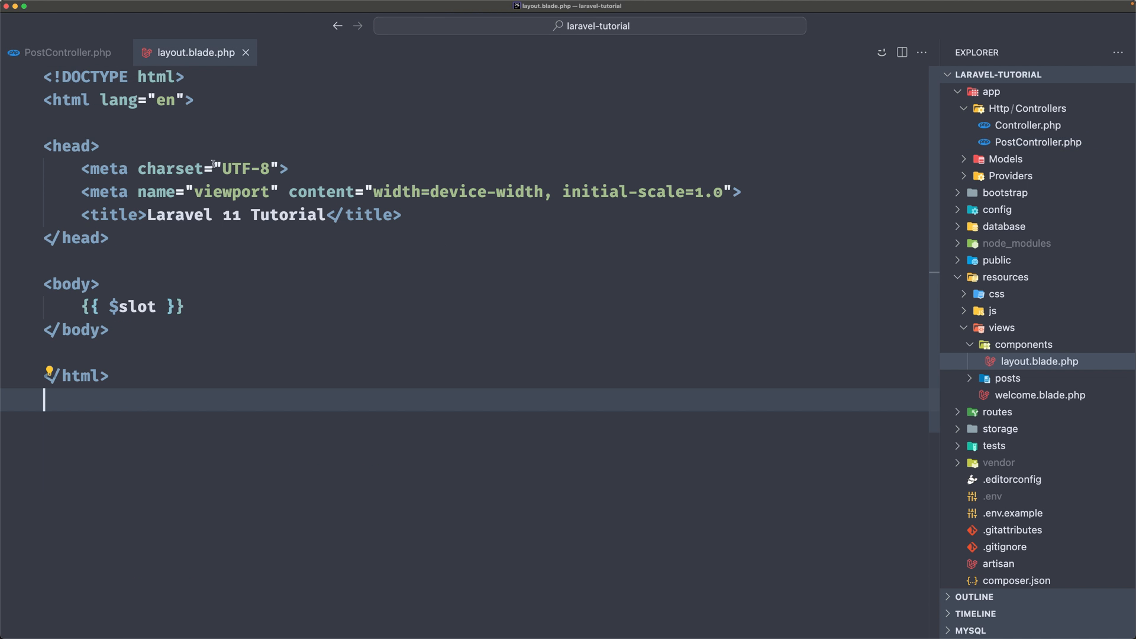
mouse_move(263, 300)
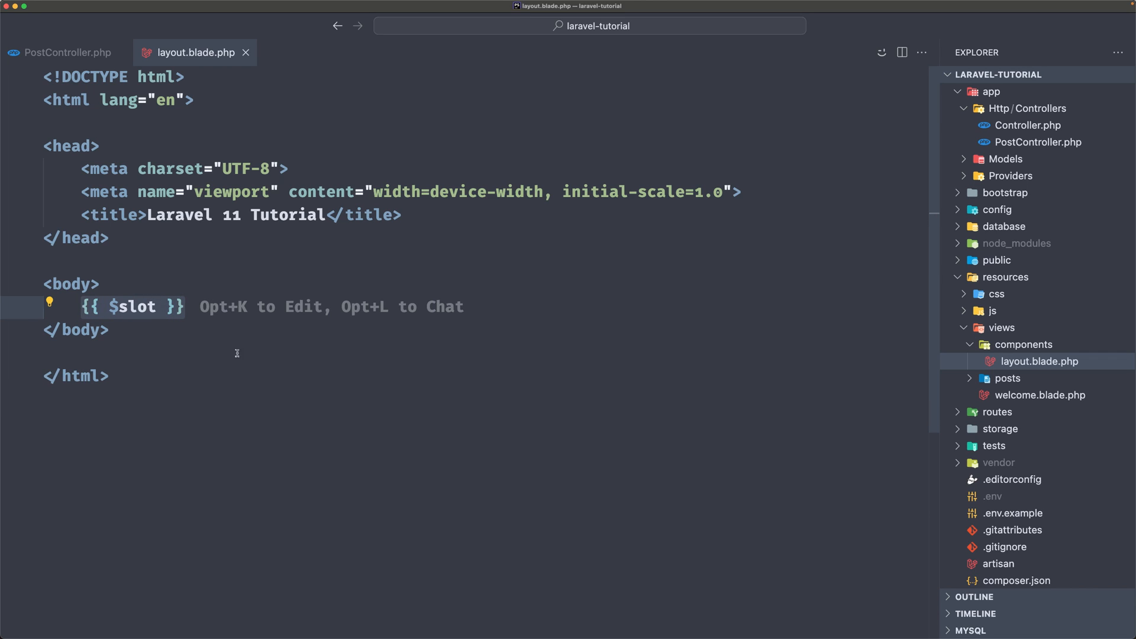
click(1040, 396)
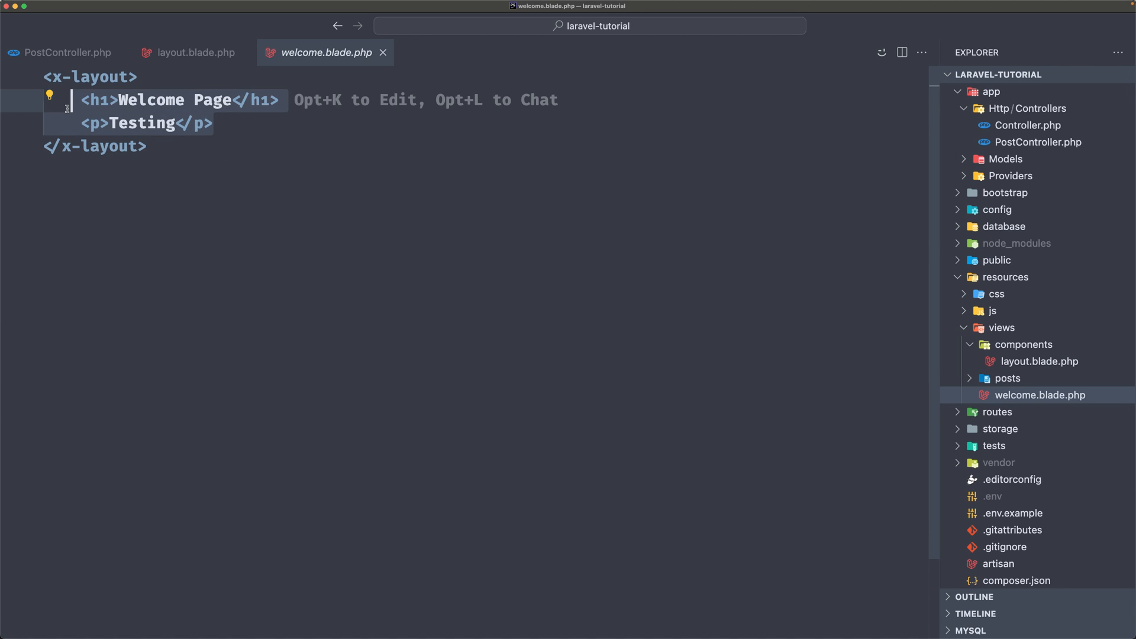
click(193, 52)
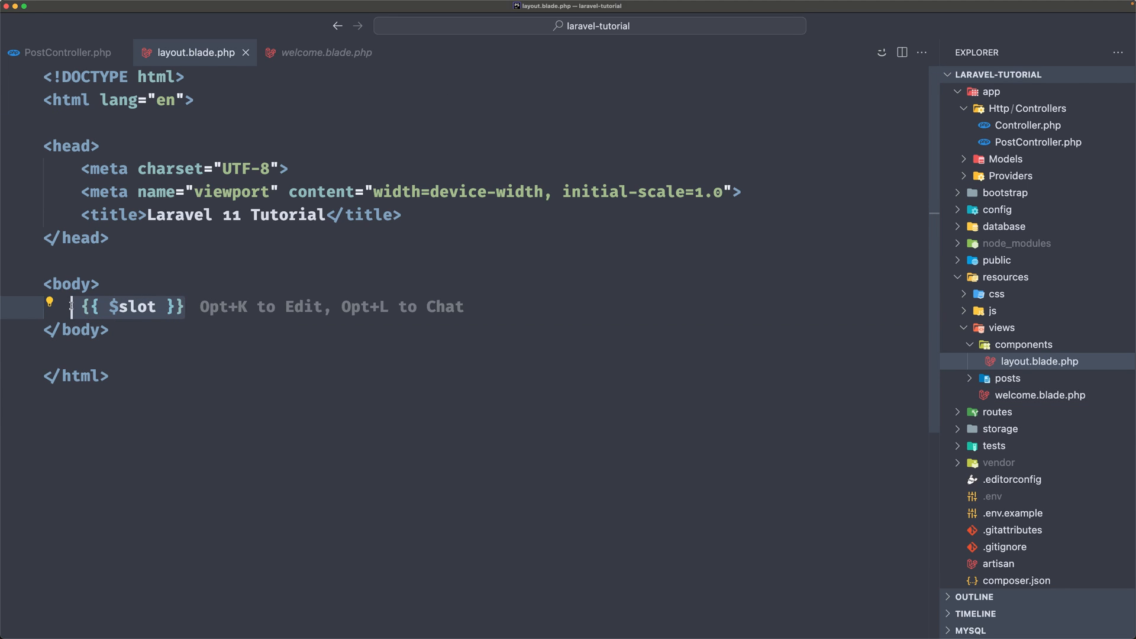
Add an 'Laravel 11 Tutorial' heading and start a <nav> element in the layout body
text(<h1>Laravel 11 Tutorial</h1>)
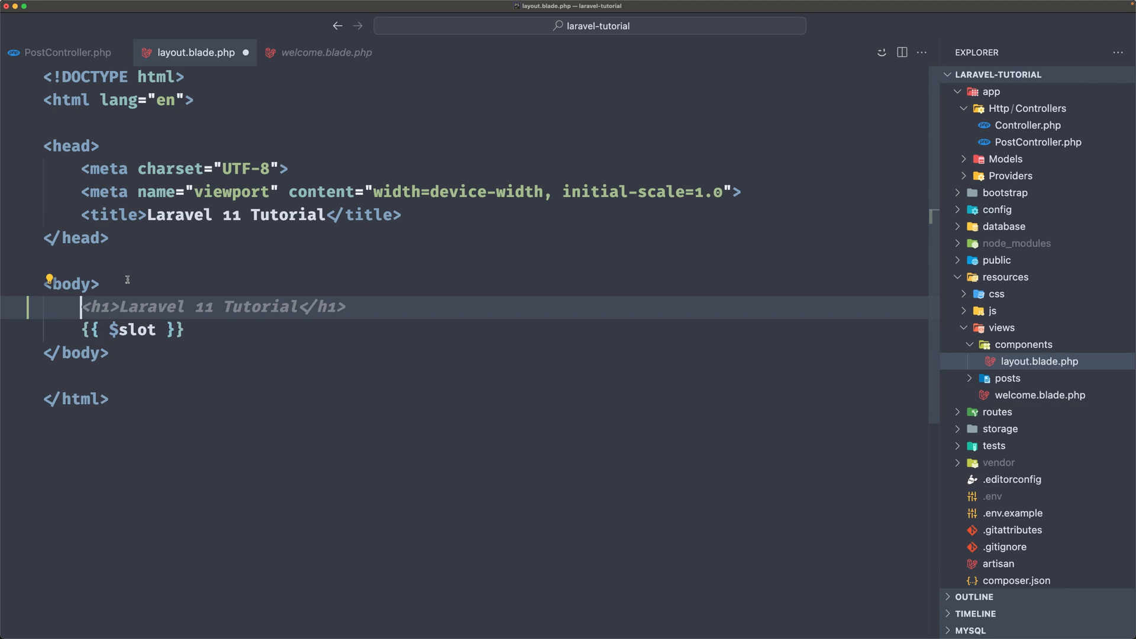
text(<)
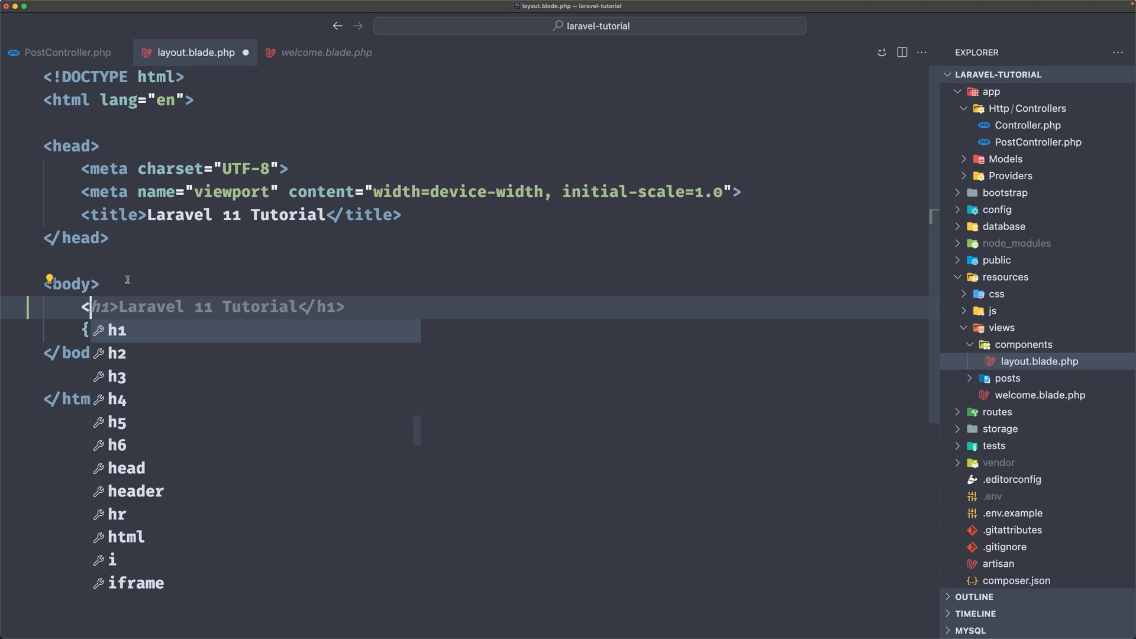
text(nav>)
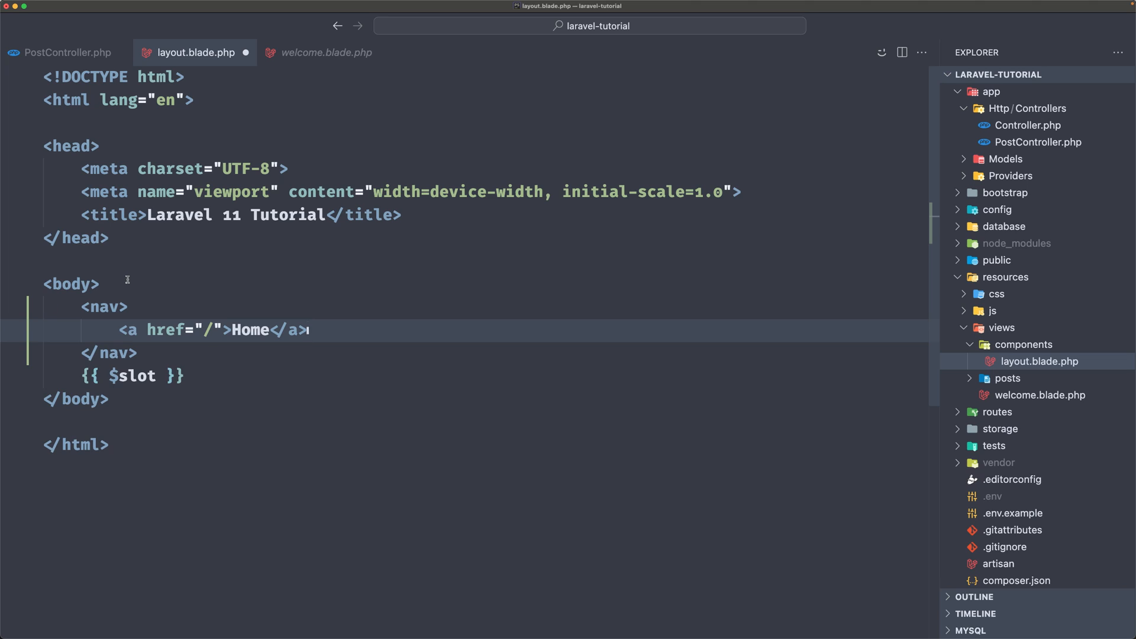
Fill the nav with a Home link to / and a Posts link to /posts
text(<a href="/about">About</a>)
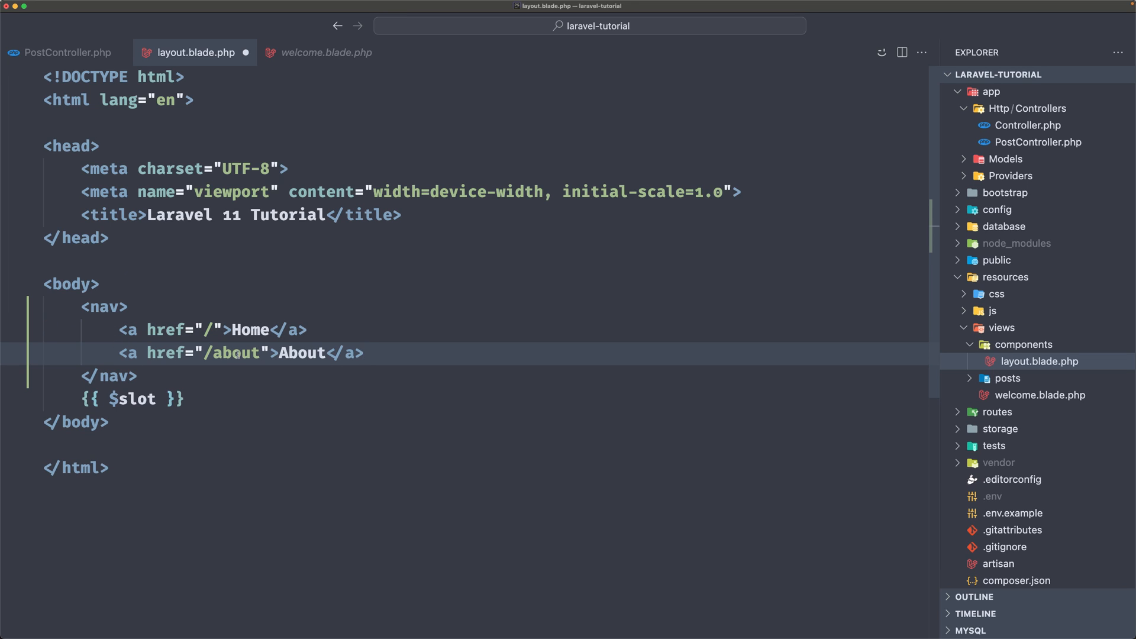
text(posts)
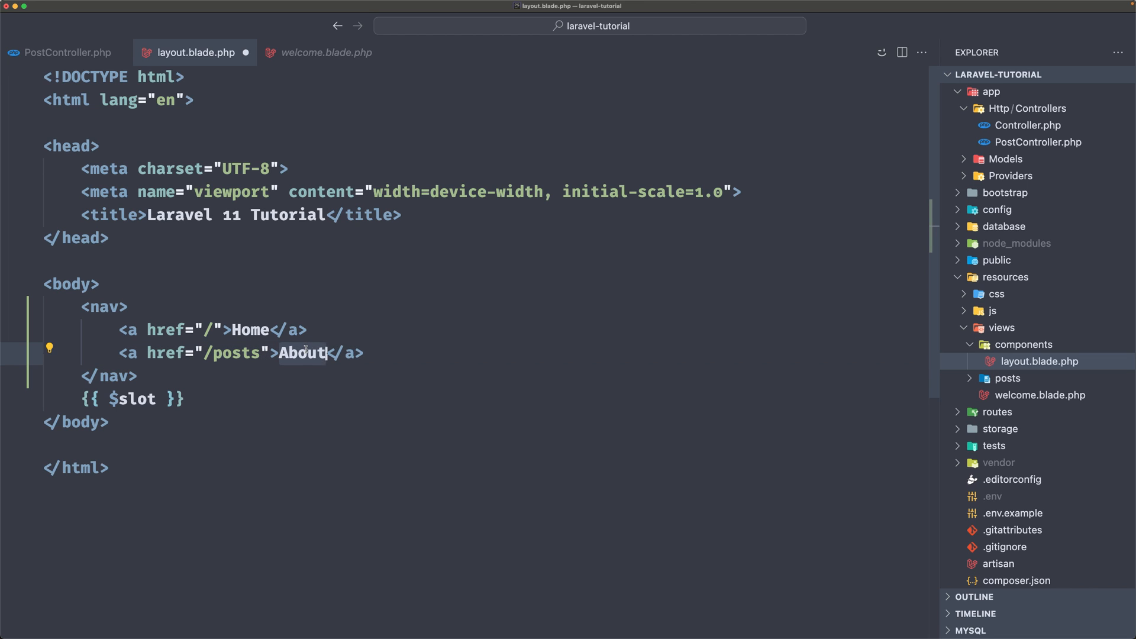
text(Posts)
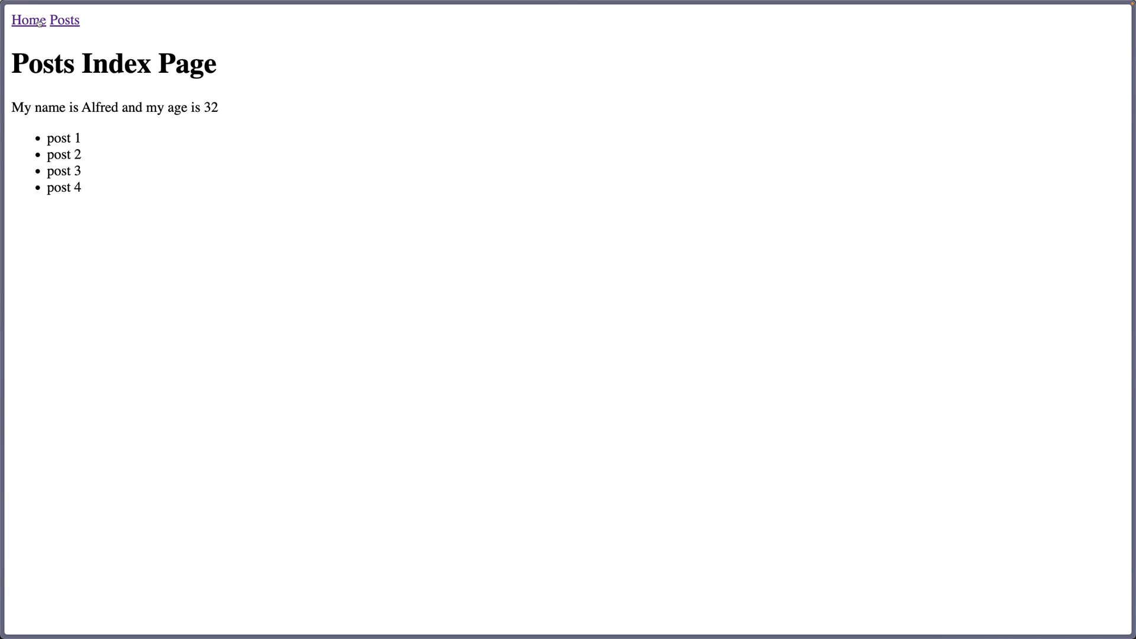
mouse_move(66, 53)
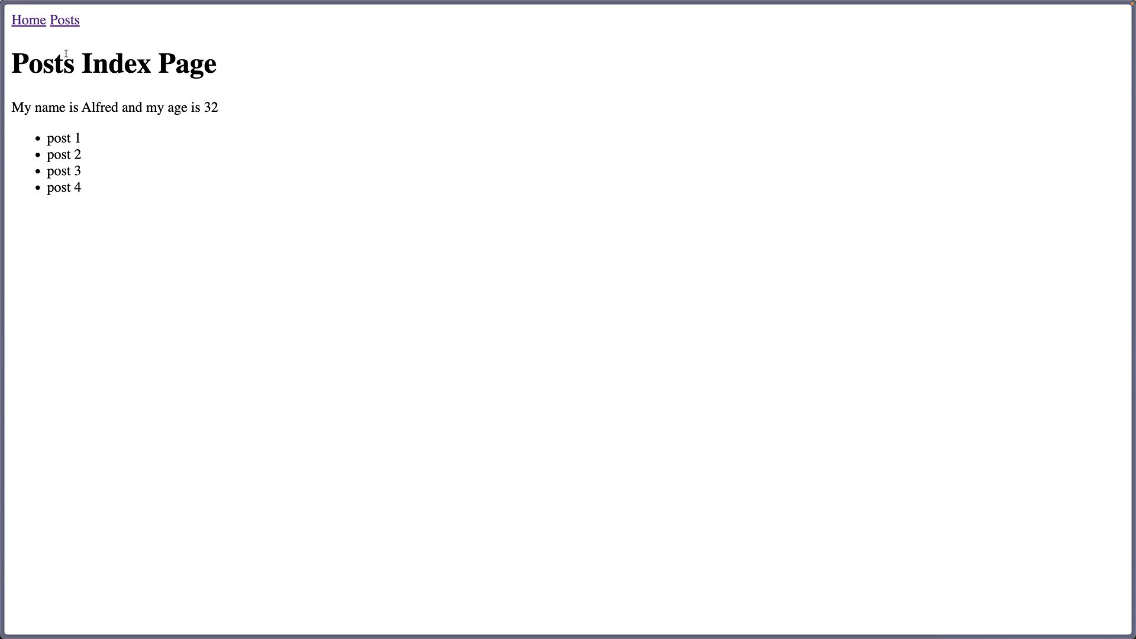
mouse_move(106, 126)
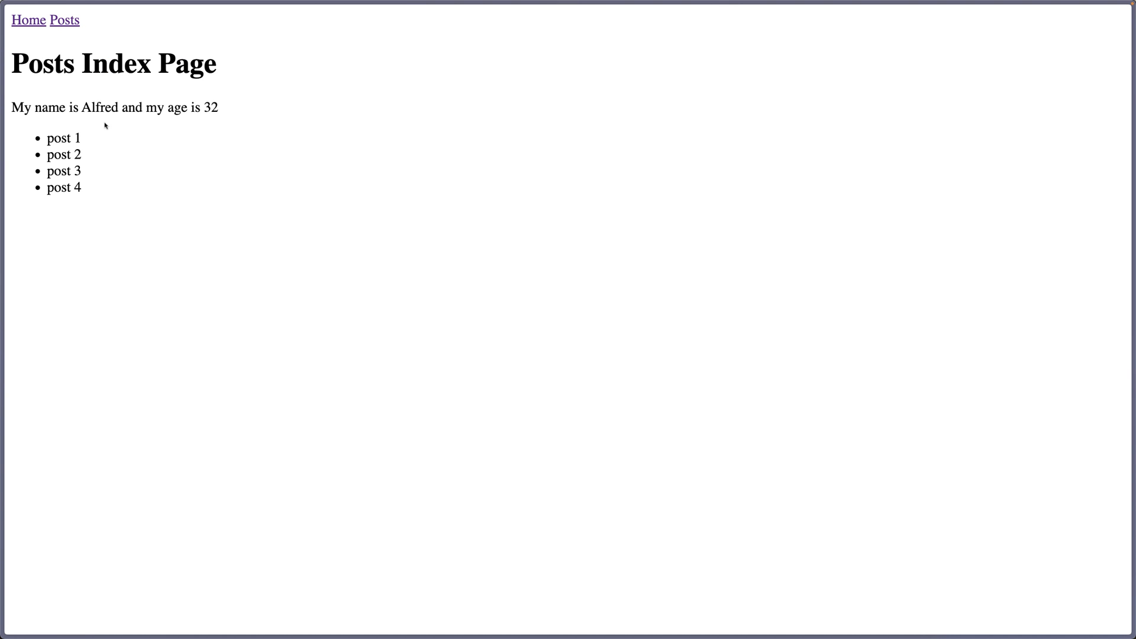
mouse_move(211, 170)
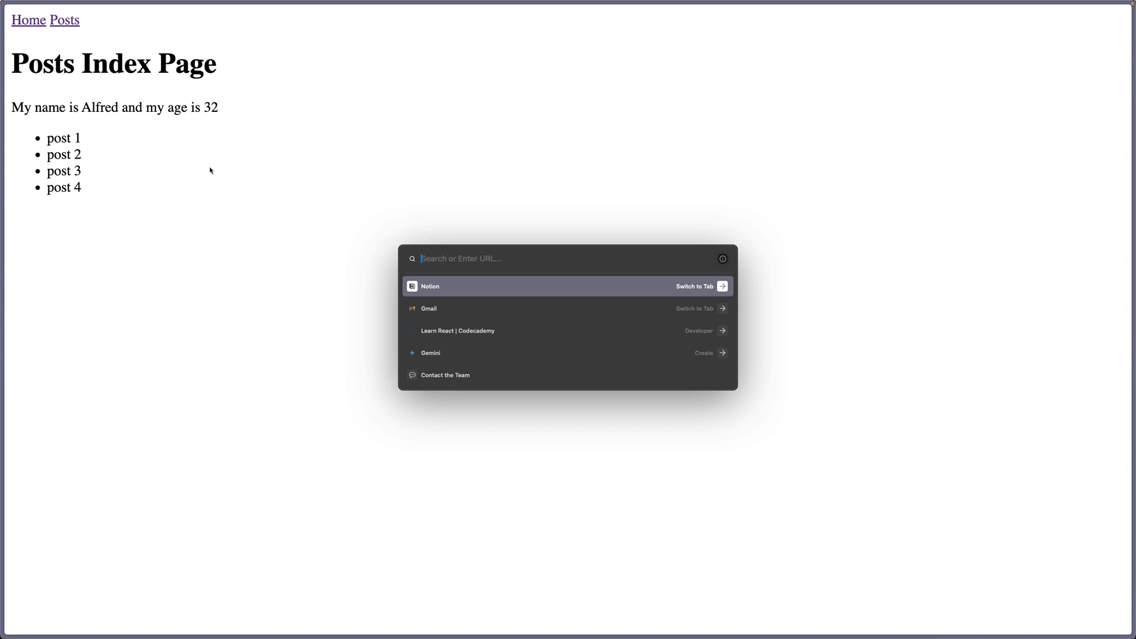
Search Google for 'tailwind css' and land on tailwindcss.com
text(tailwind css)
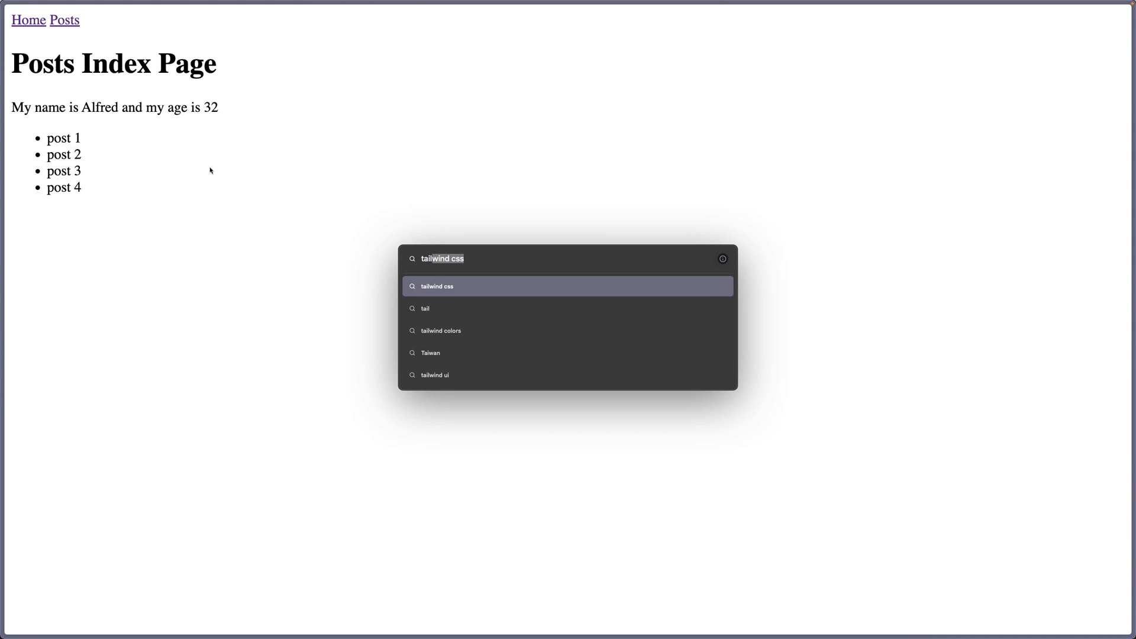
click(570, 285)
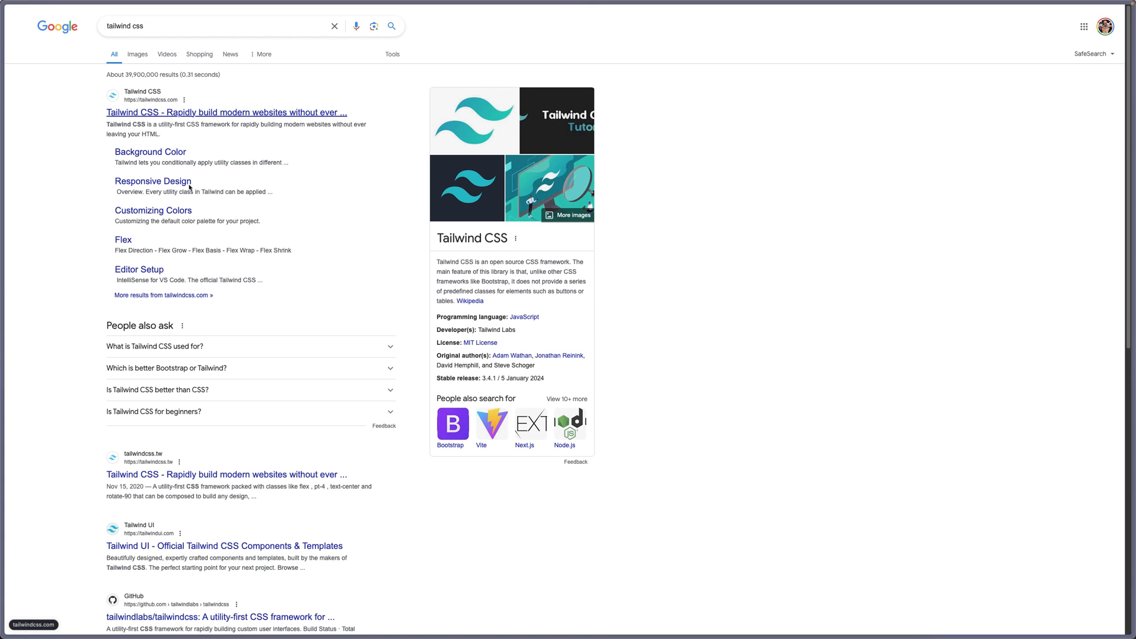
click(225, 113)
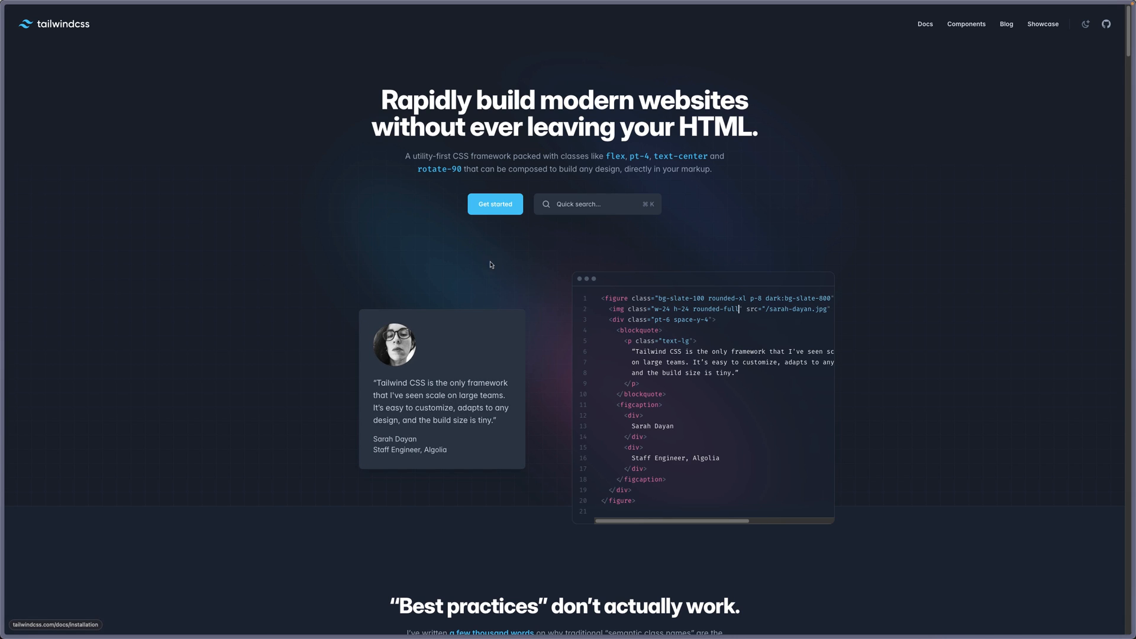
Reach the Play CDN instructions in the Tailwind installation guide
click(495, 204)
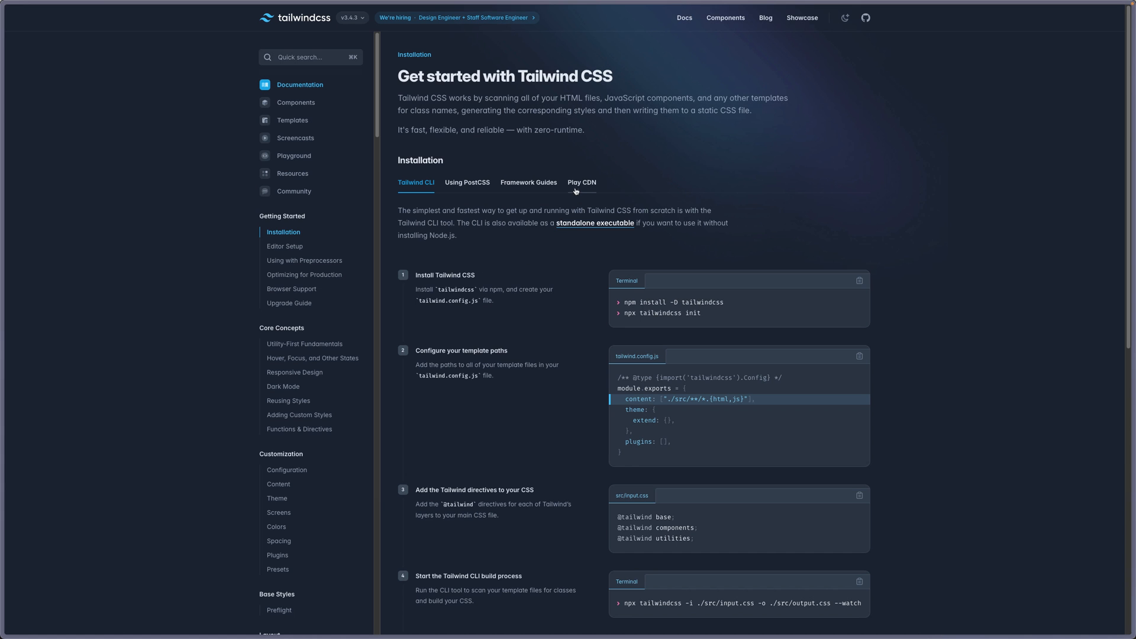
click(583, 183)
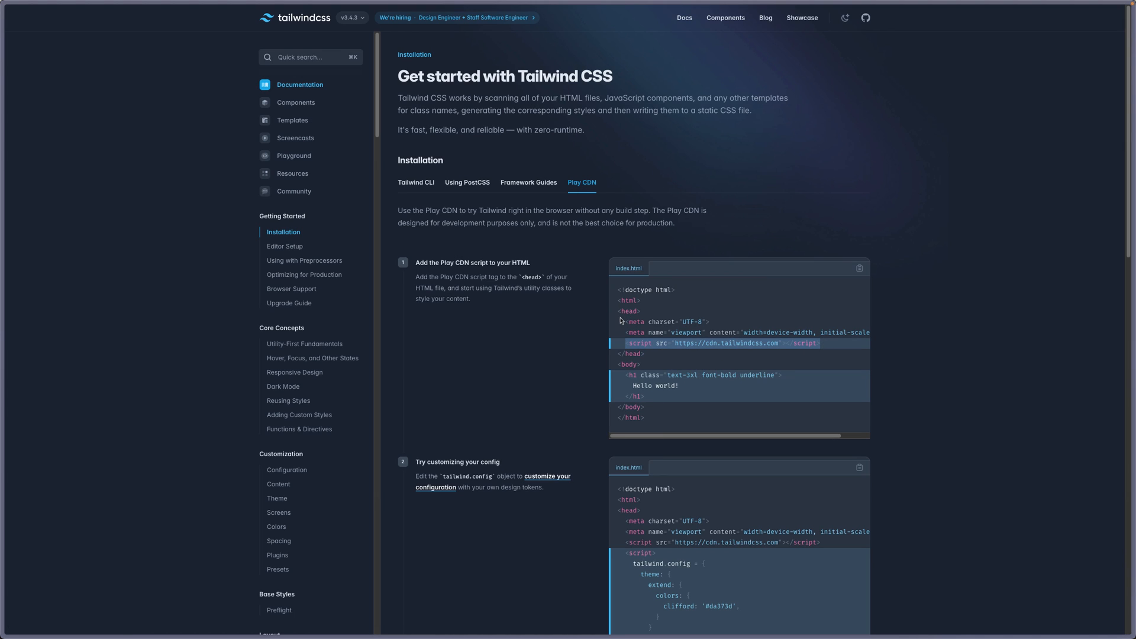
mouse_move(649, 360)
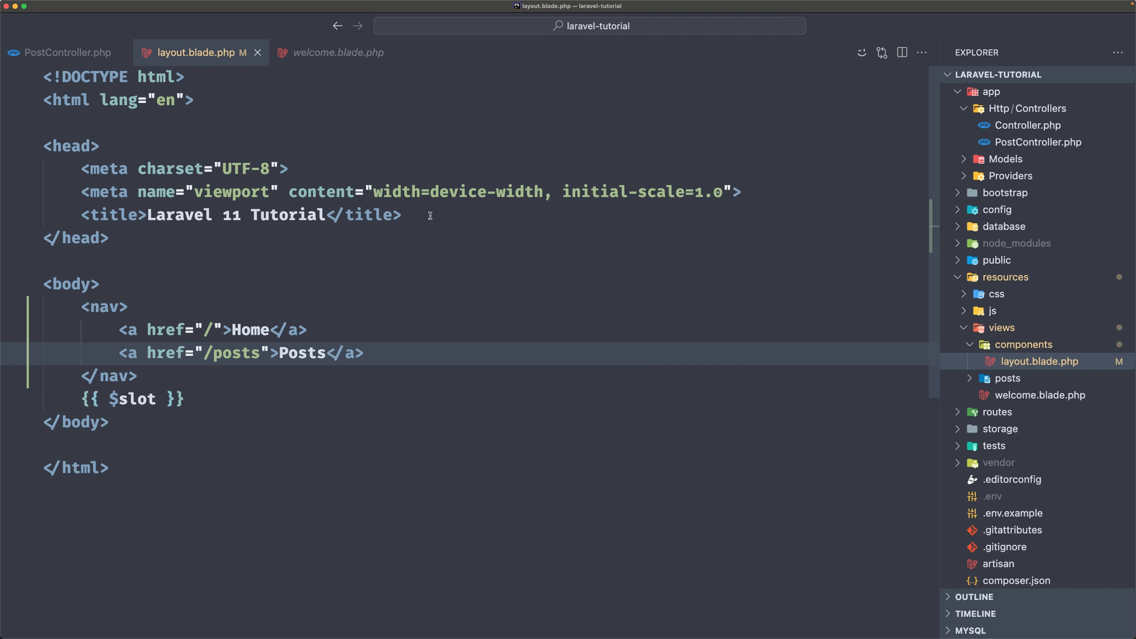
Insert the Tailwind Play CDN script tag into the layout's head
key(enter)
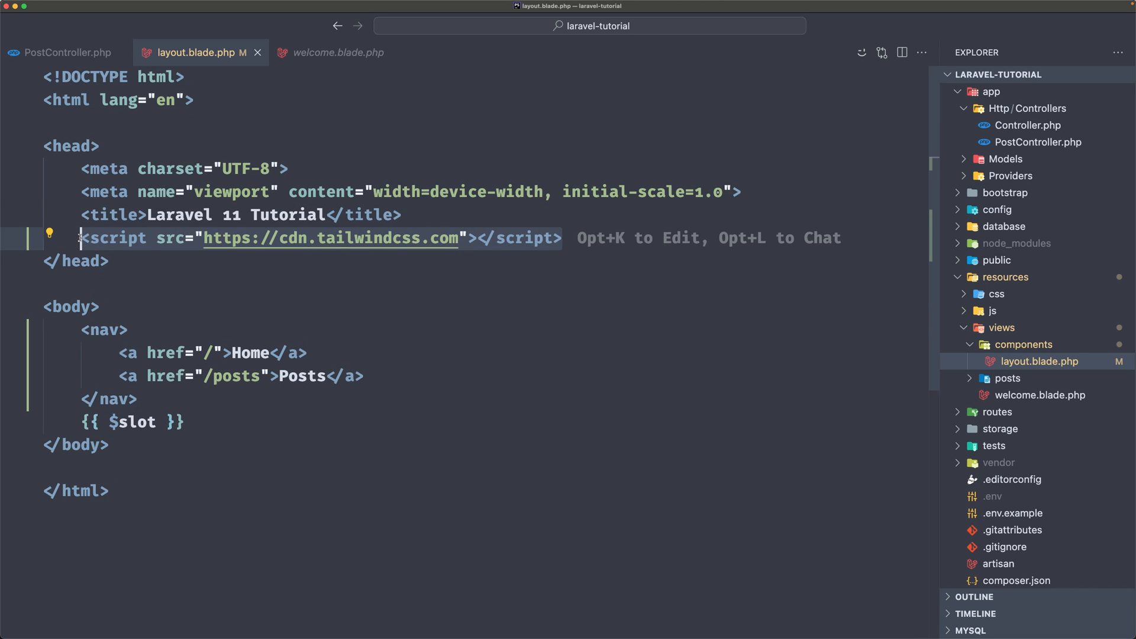
mouse_move(268, 286)
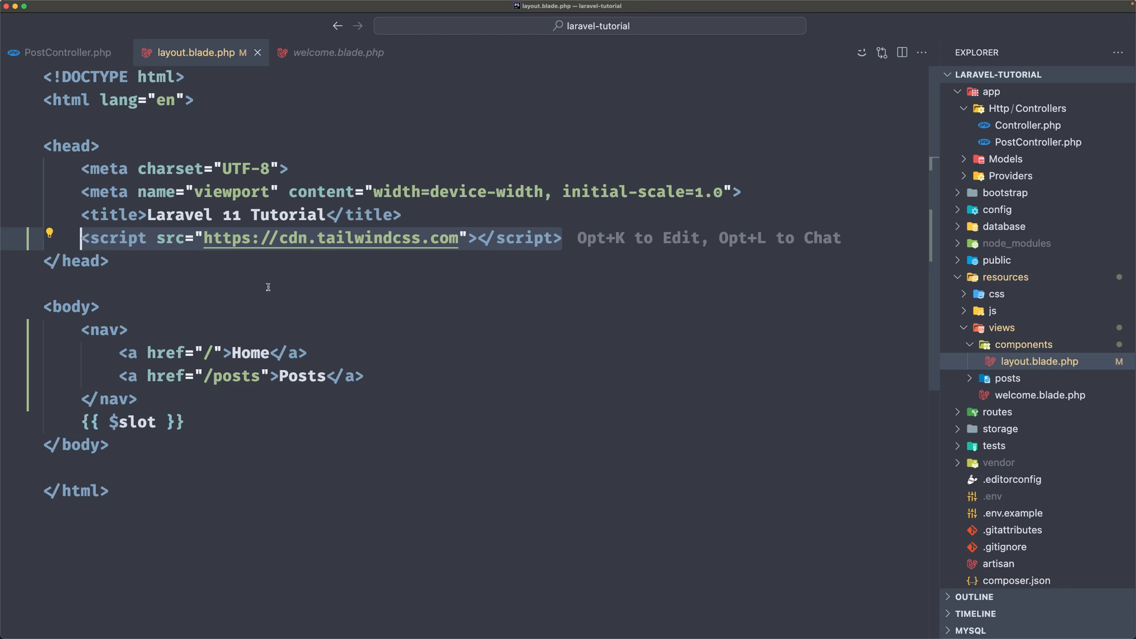
click(329, 238)
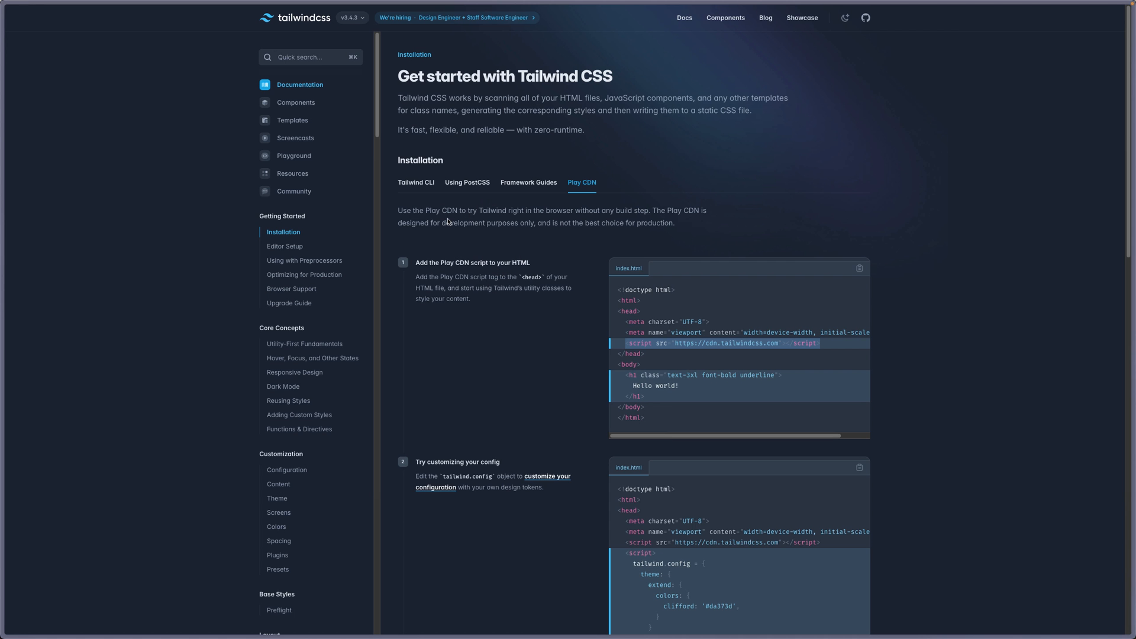
mouse_move(529, 182)
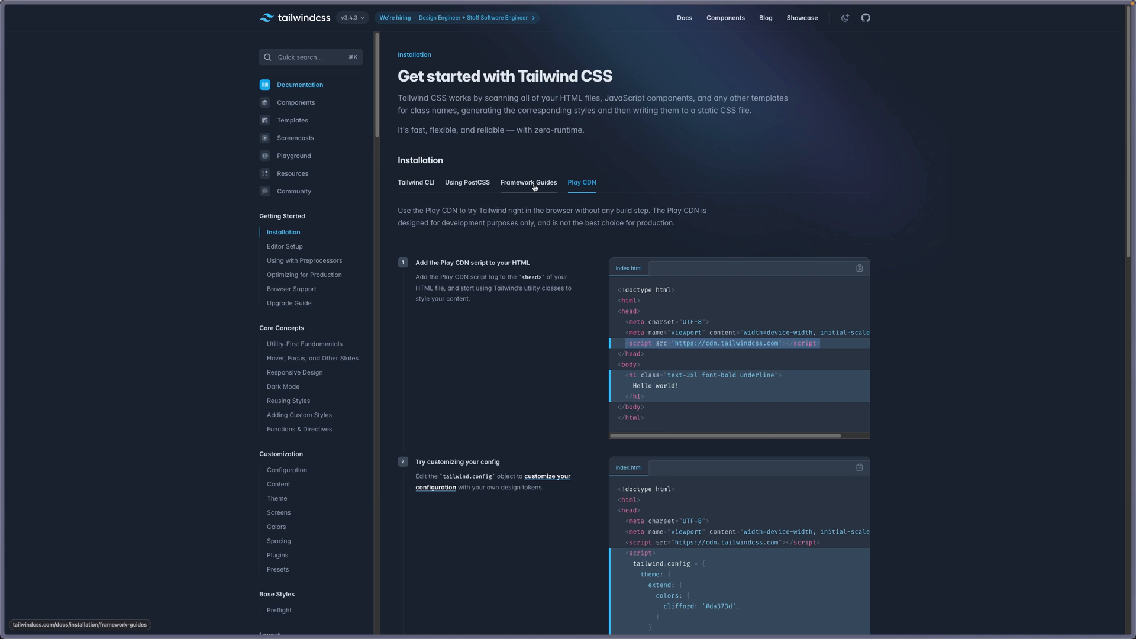
Show the Framework Guides list to reach the Laravel install guide
click(529, 182)
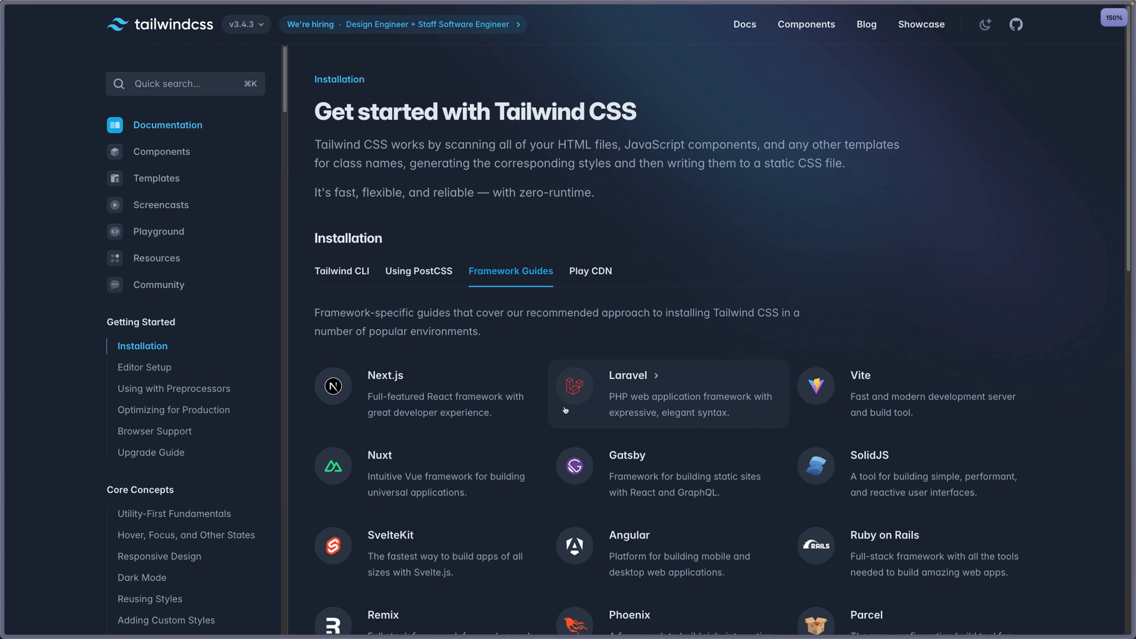
mouse_move(664, 396)
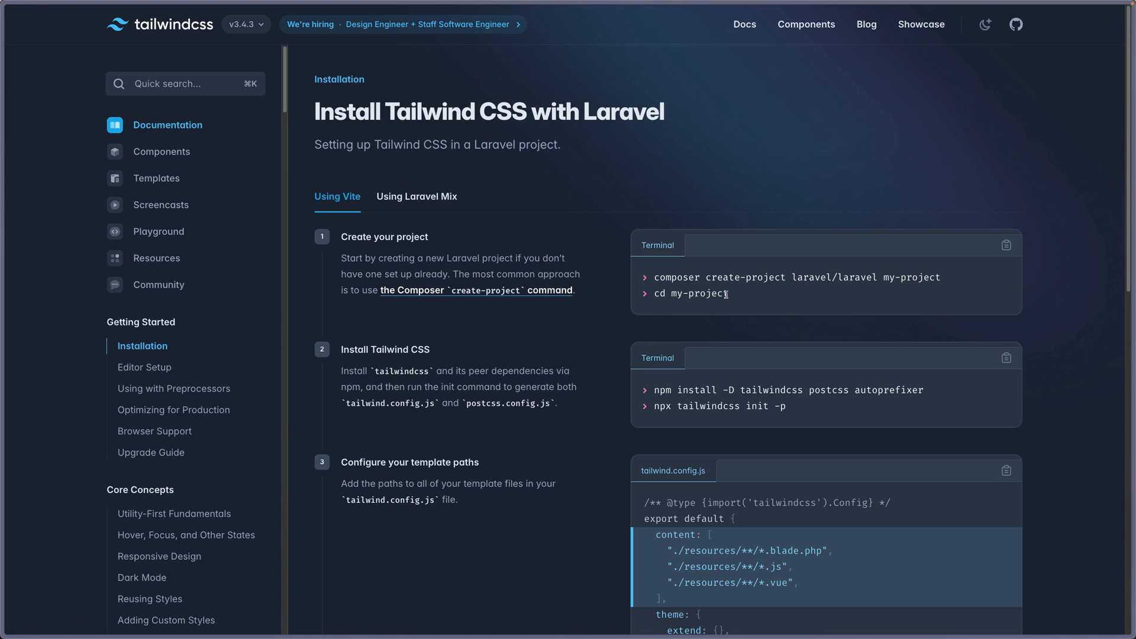
mouse_move(659, 390)
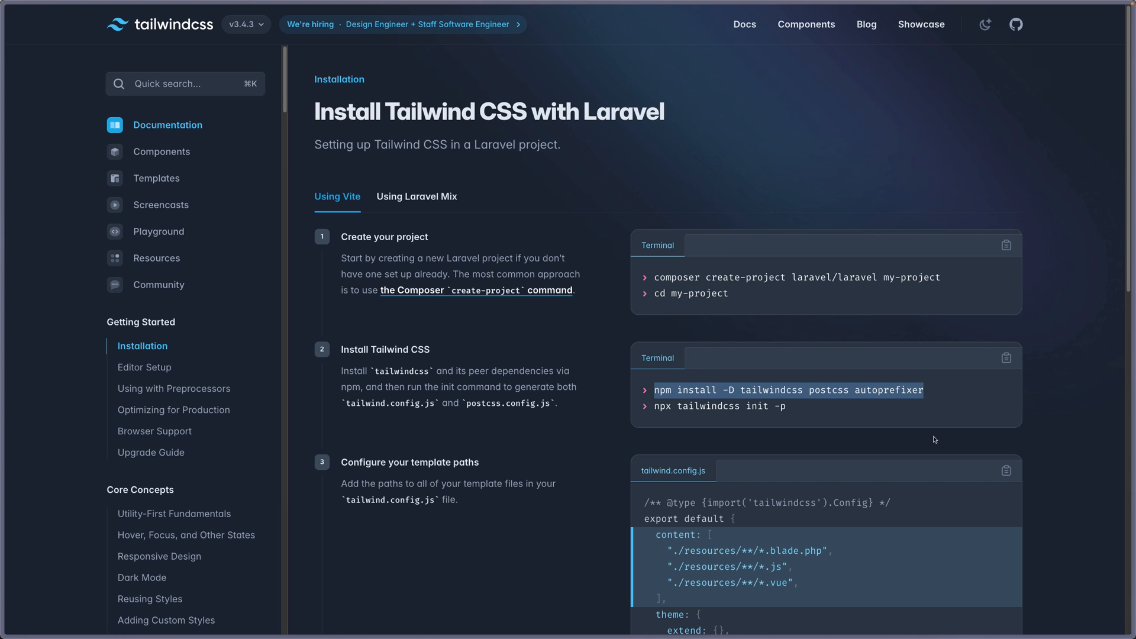
mouse_move(737, 403)
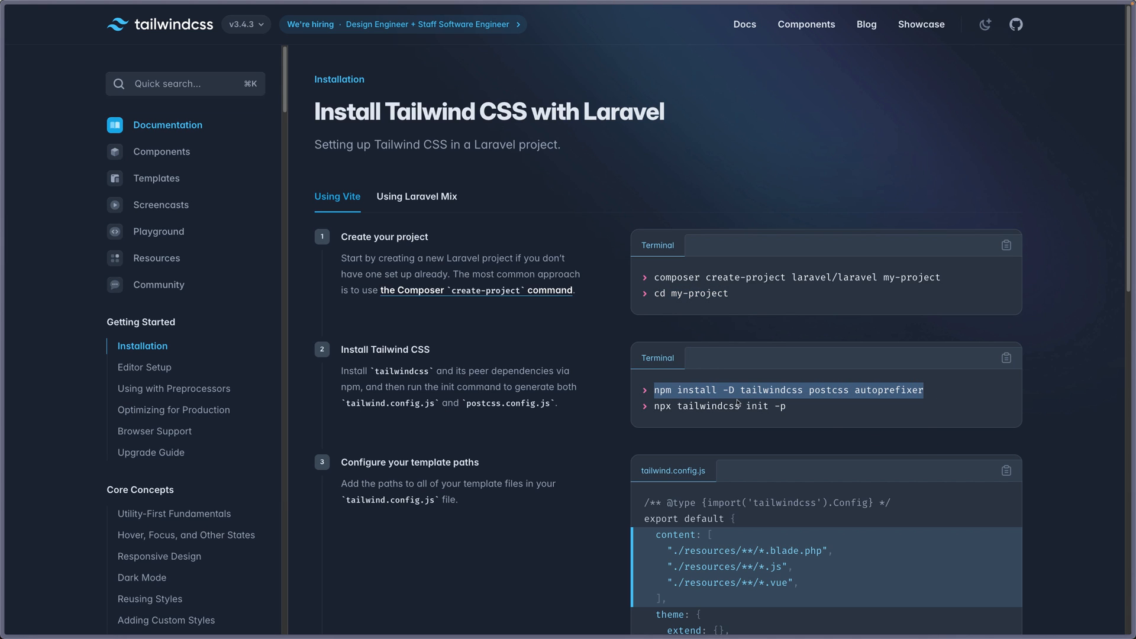
mouse_move(872, 406)
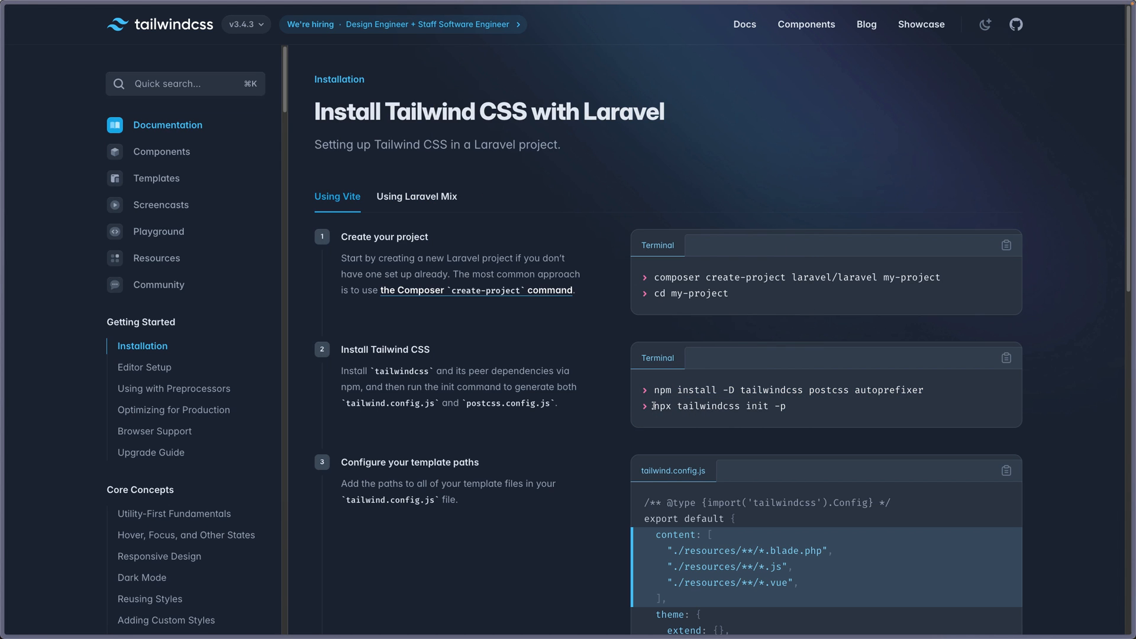
Select the 'npx tailwindcss init -p' command for copying
triple_click(718, 406)
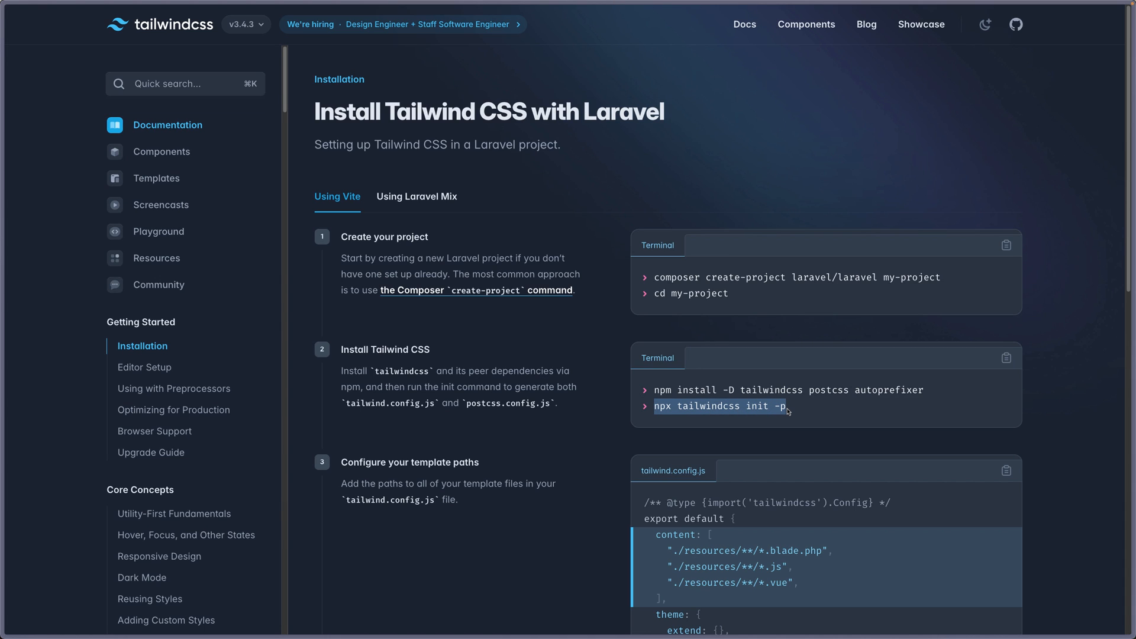
mouse_move(348, 405)
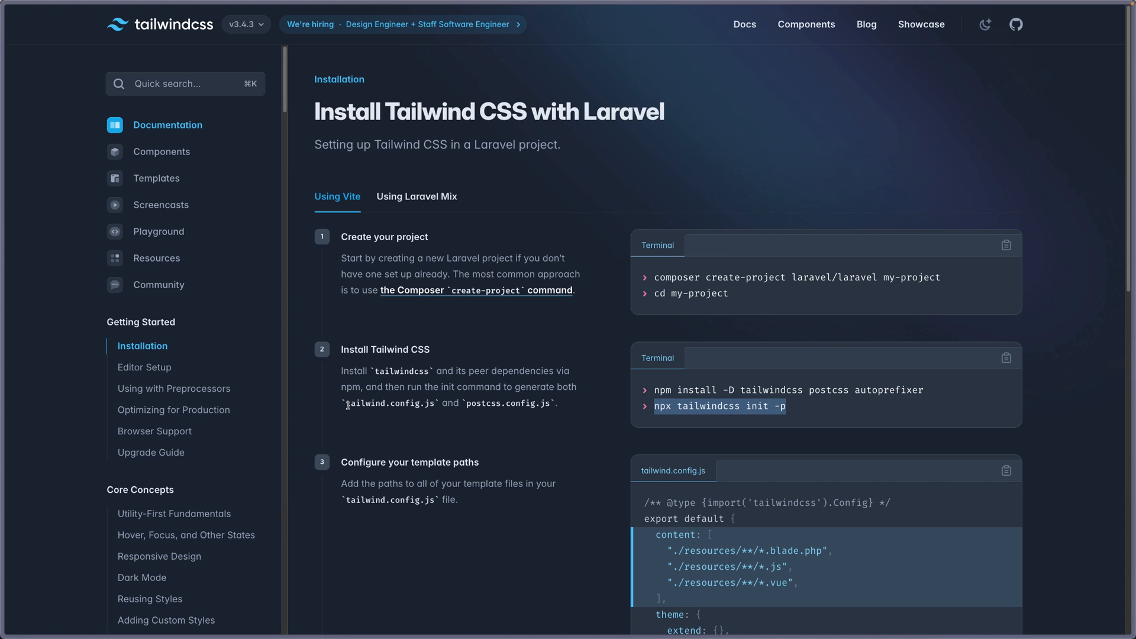
mouse_move(440, 421)
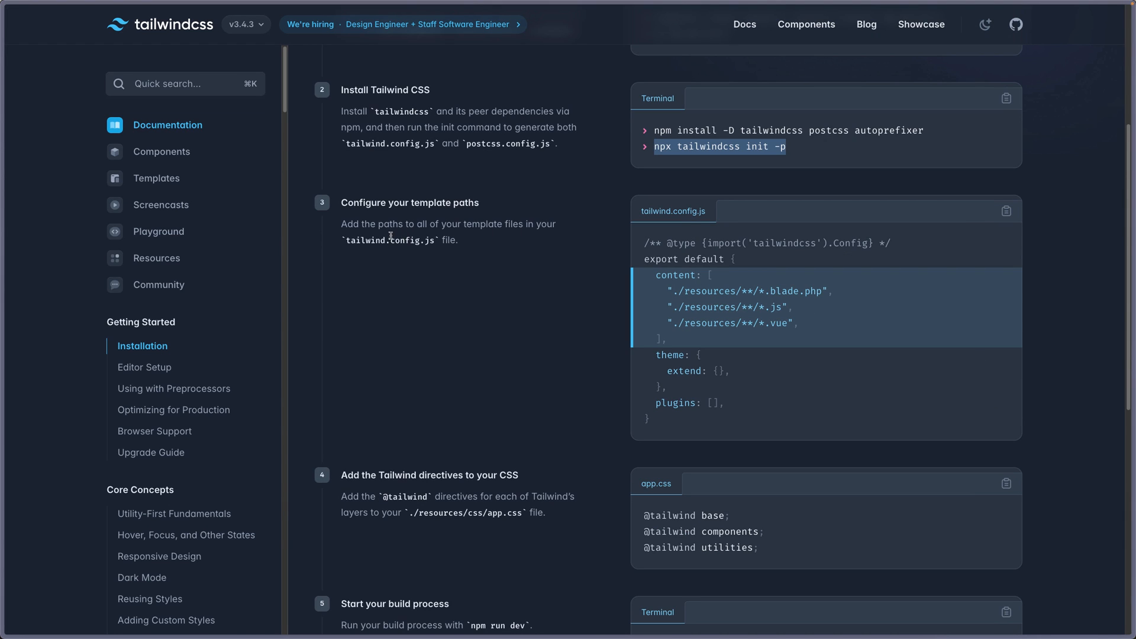
mouse_move(472, 237)
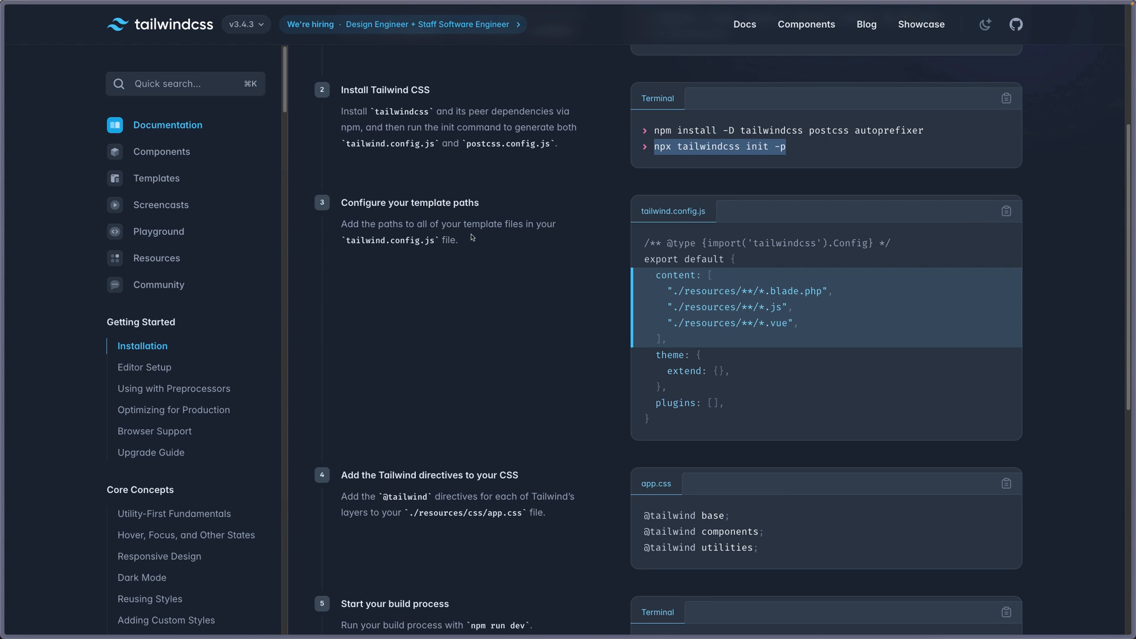
mouse_move(432, 250)
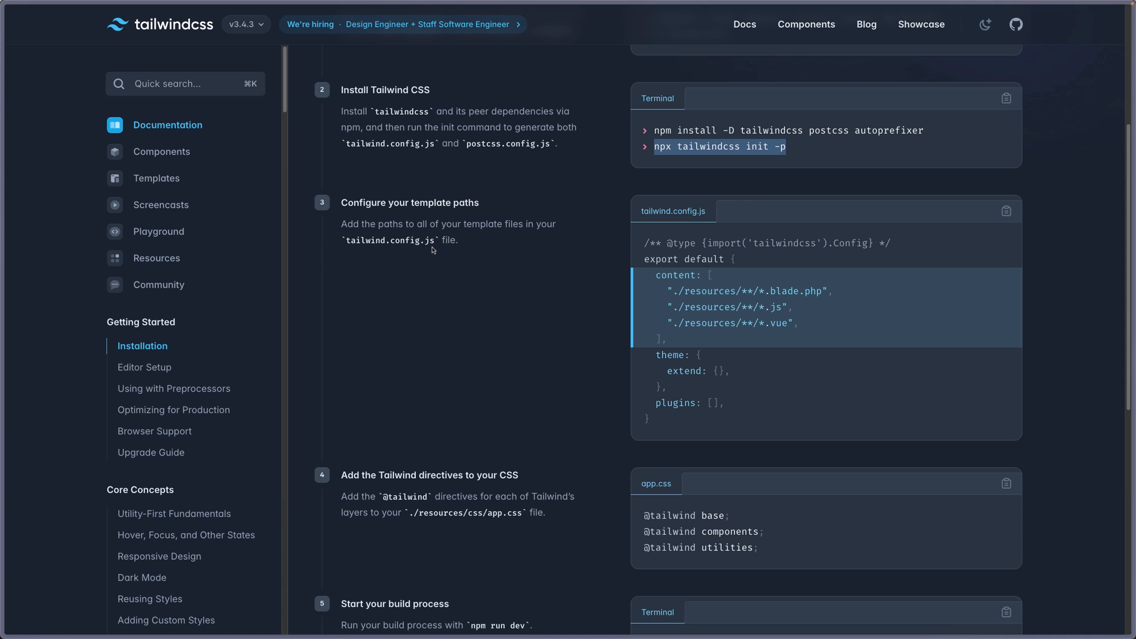
mouse_move(695, 337)
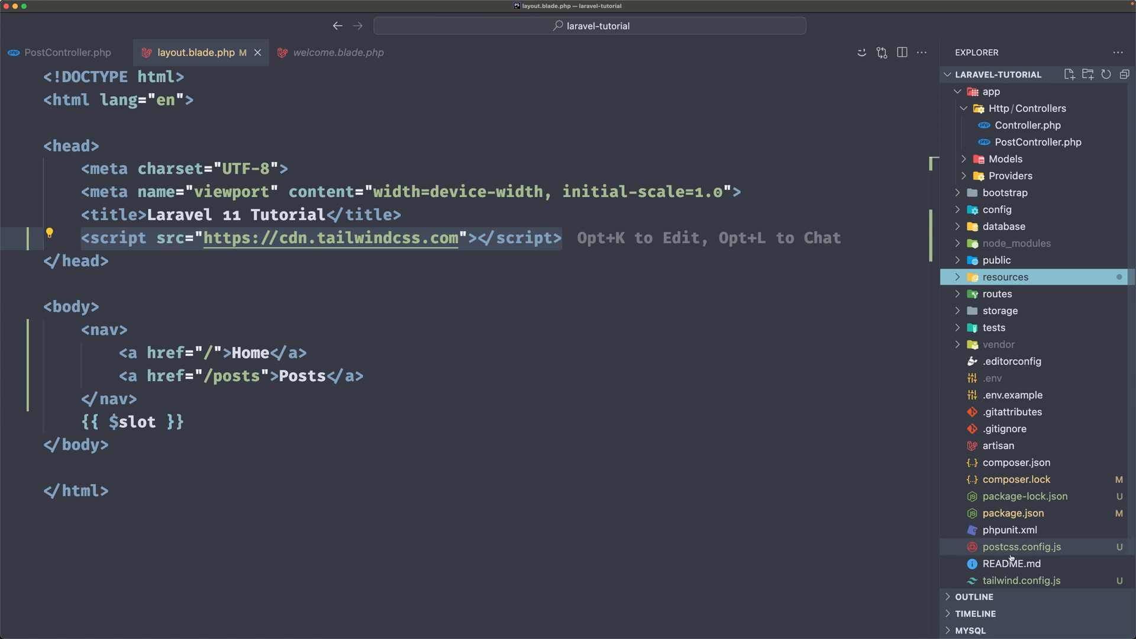
mouse_move(1021, 580)
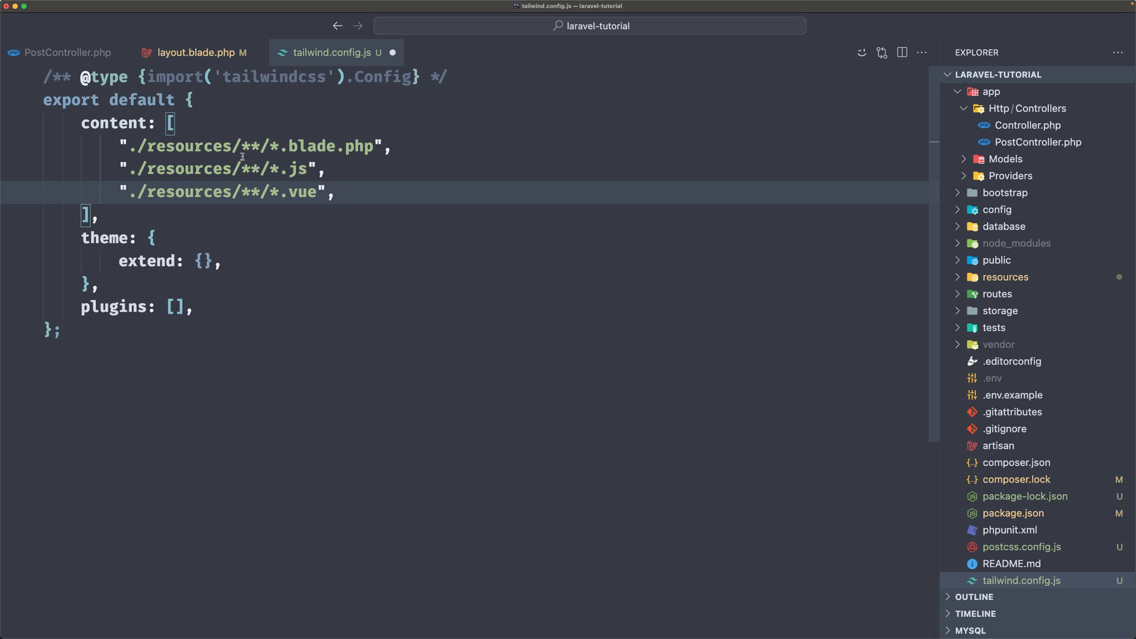
Bring up tailwind.config.js to fill its content array with the resources paths
click(259, 146)
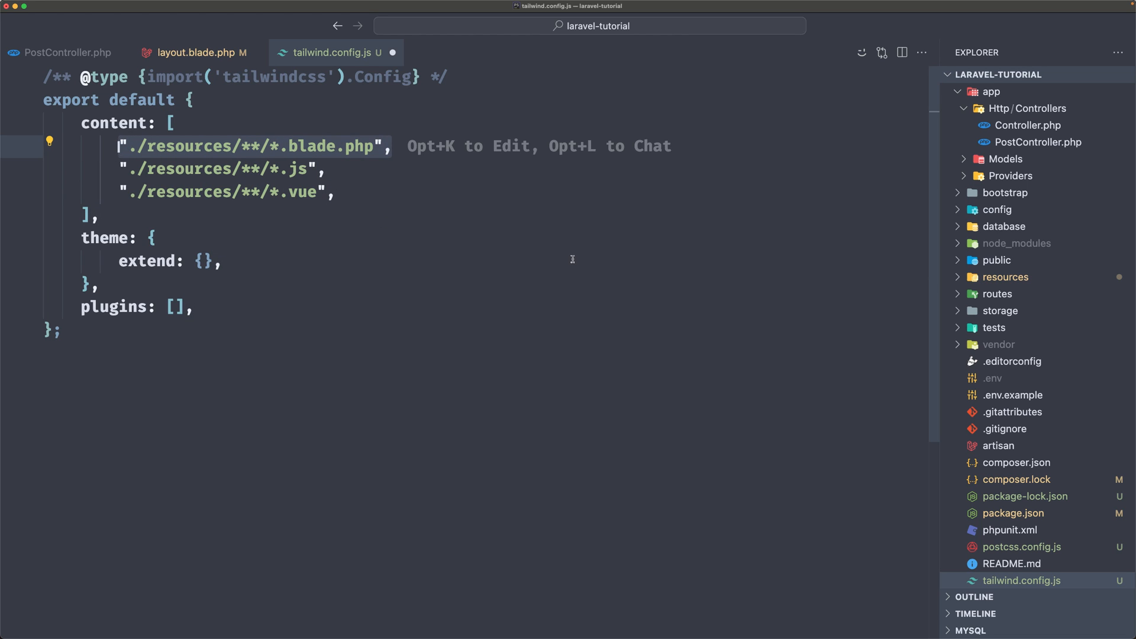
click(1006, 277)
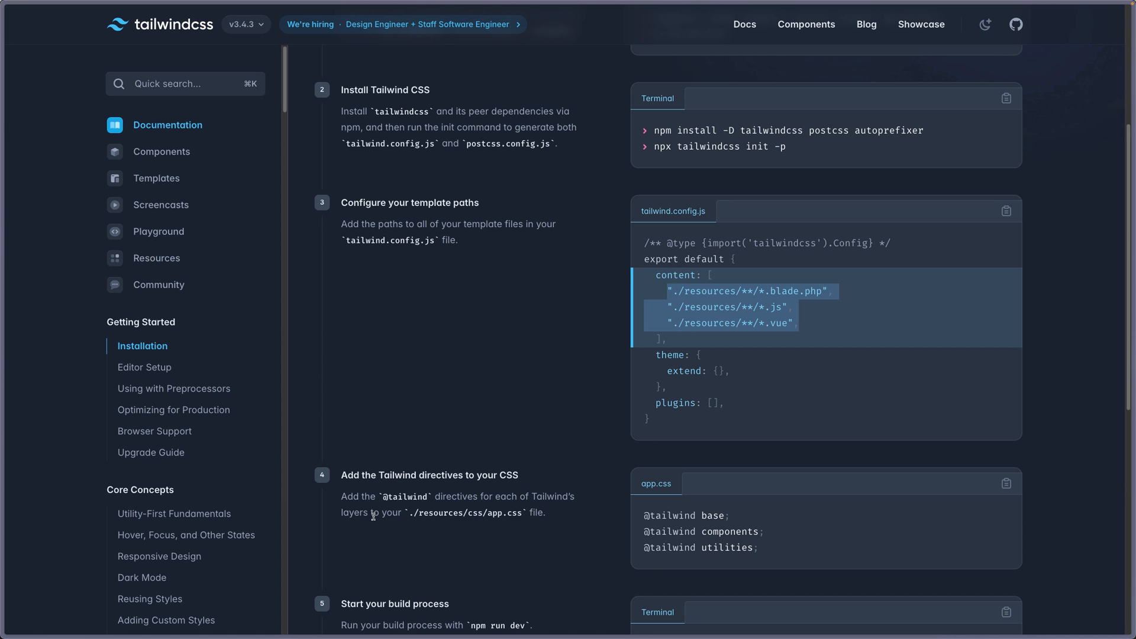
mouse_move(644, 519)
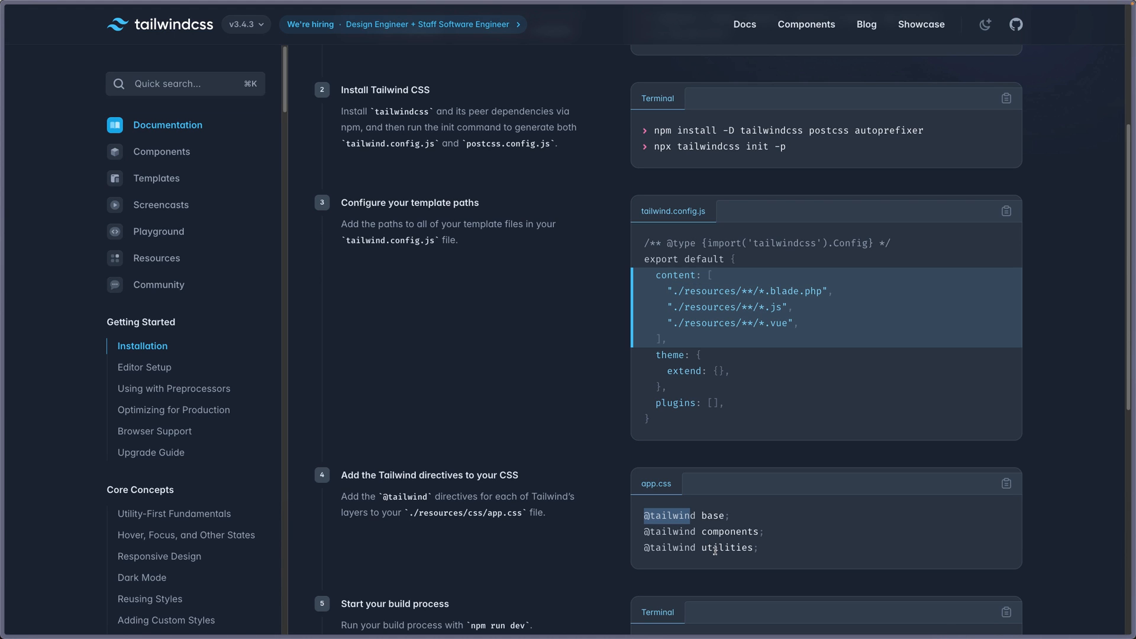
mouse_move(489, 526)
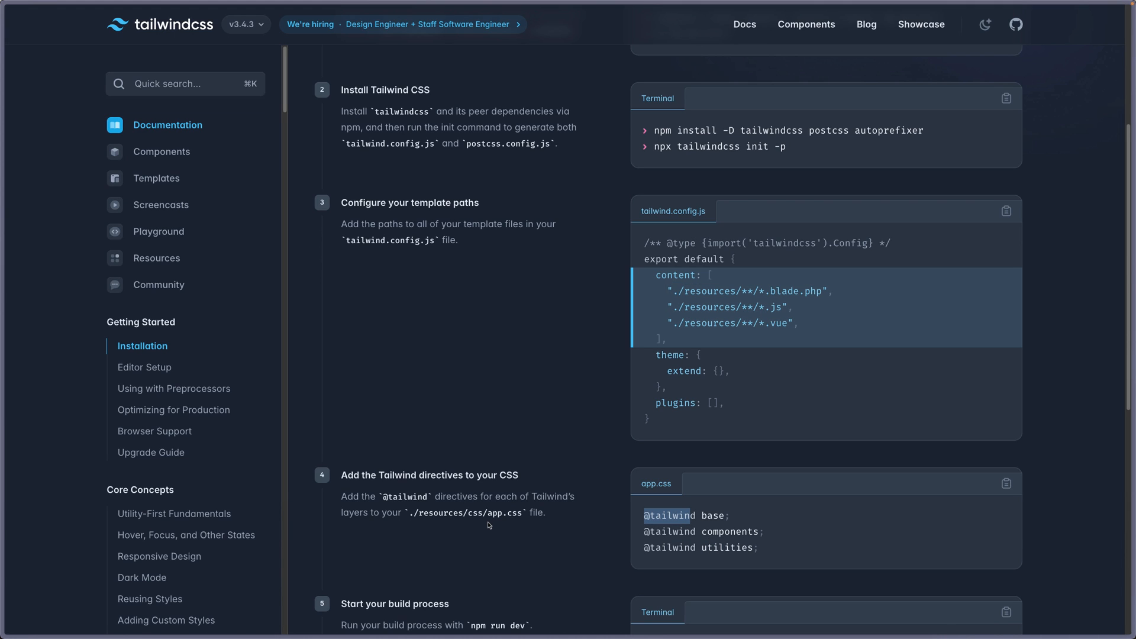
mouse_move(529, 525)
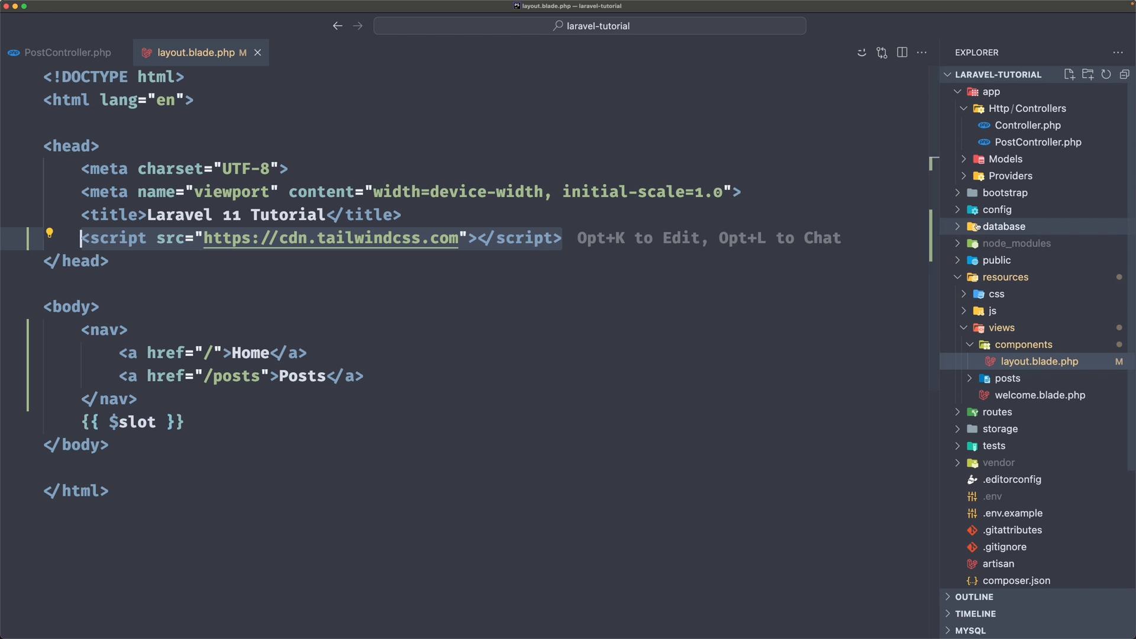
Expand resources/css in the Explorer to reach app.css
click(999, 293)
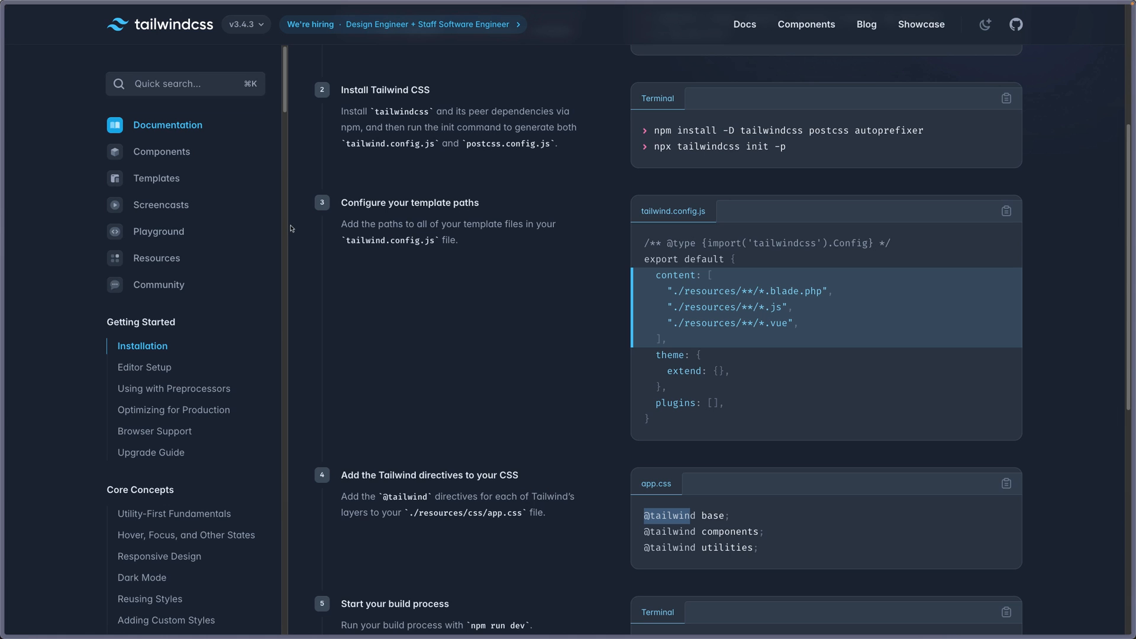
mouse_move(1128, 249)
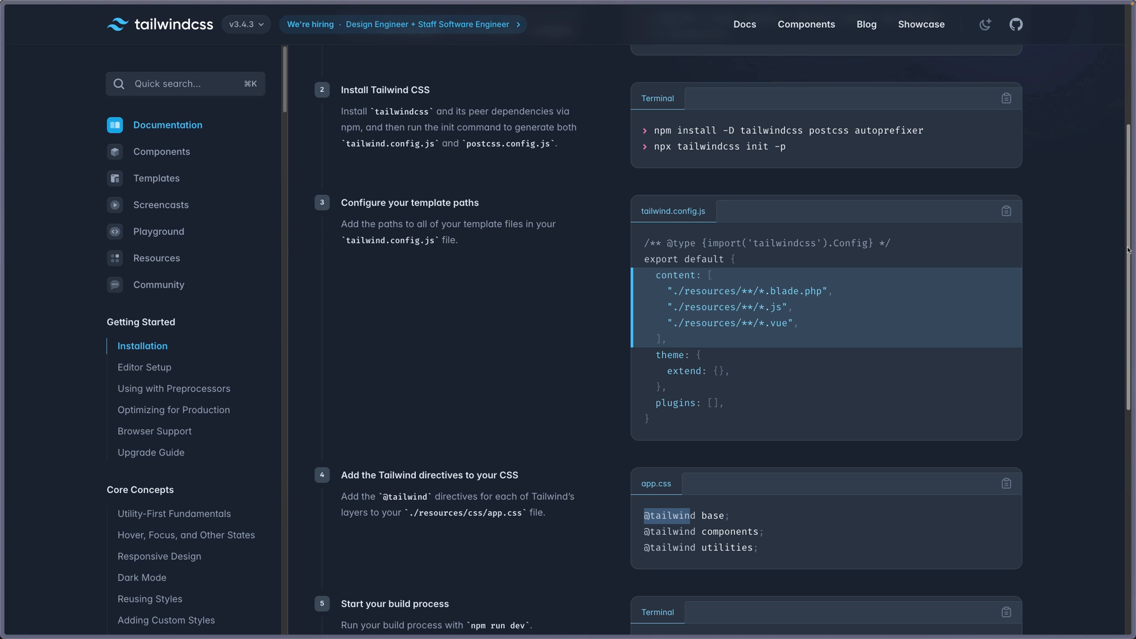
Reach the build-process step for npm run dev and return to the installation guide
scroll(down, 3)
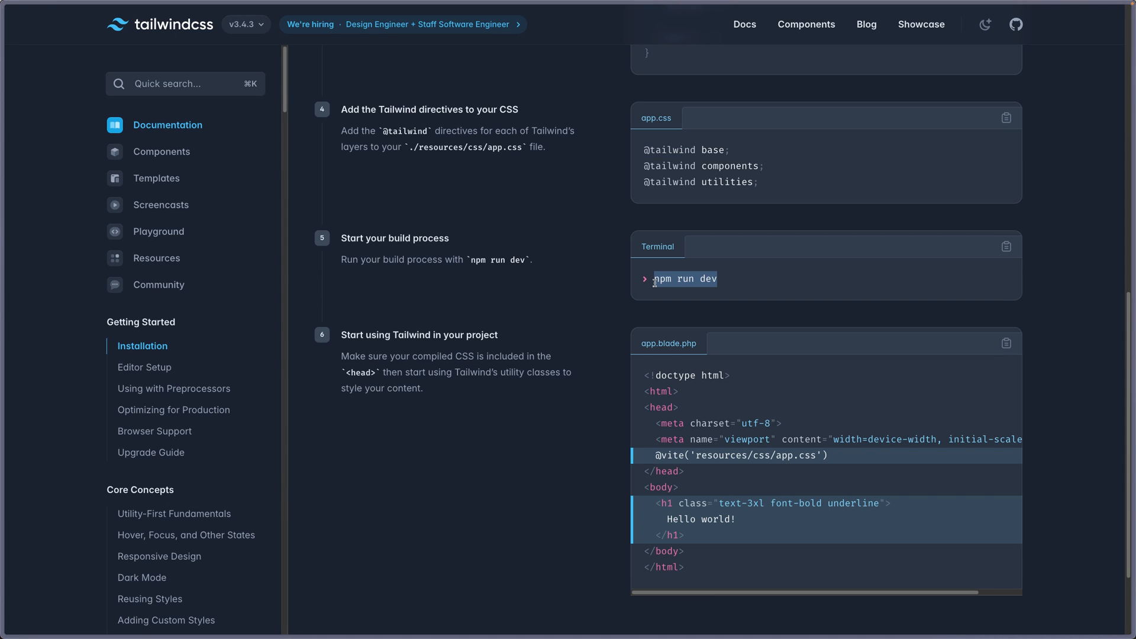
mouse_move(654, 286)
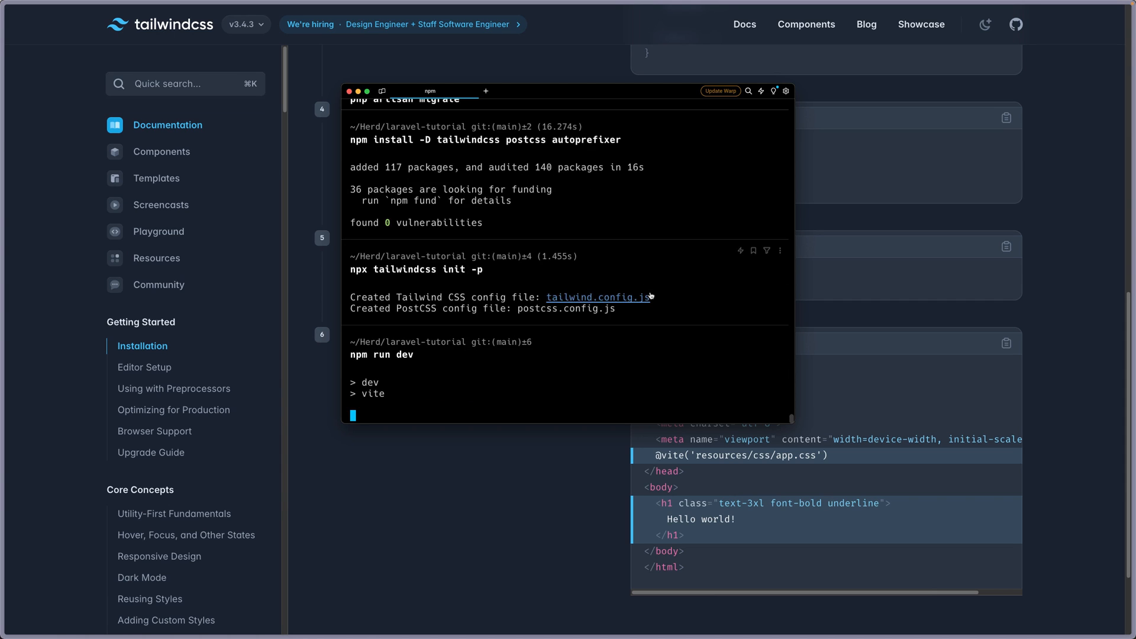
click(349, 91)
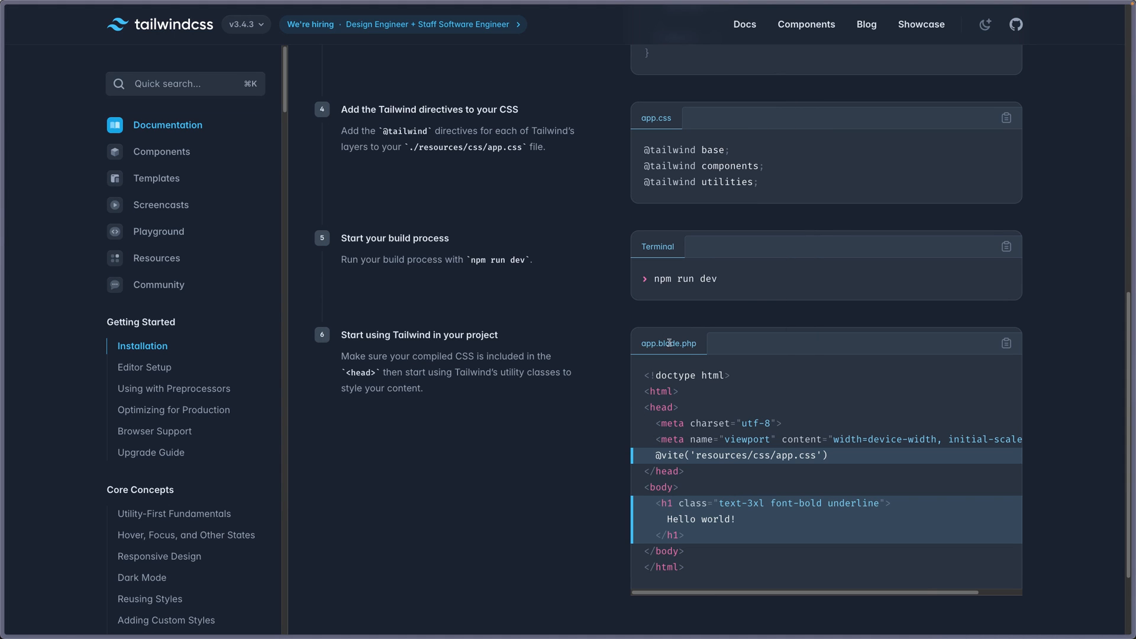
mouse_move(400, 367)
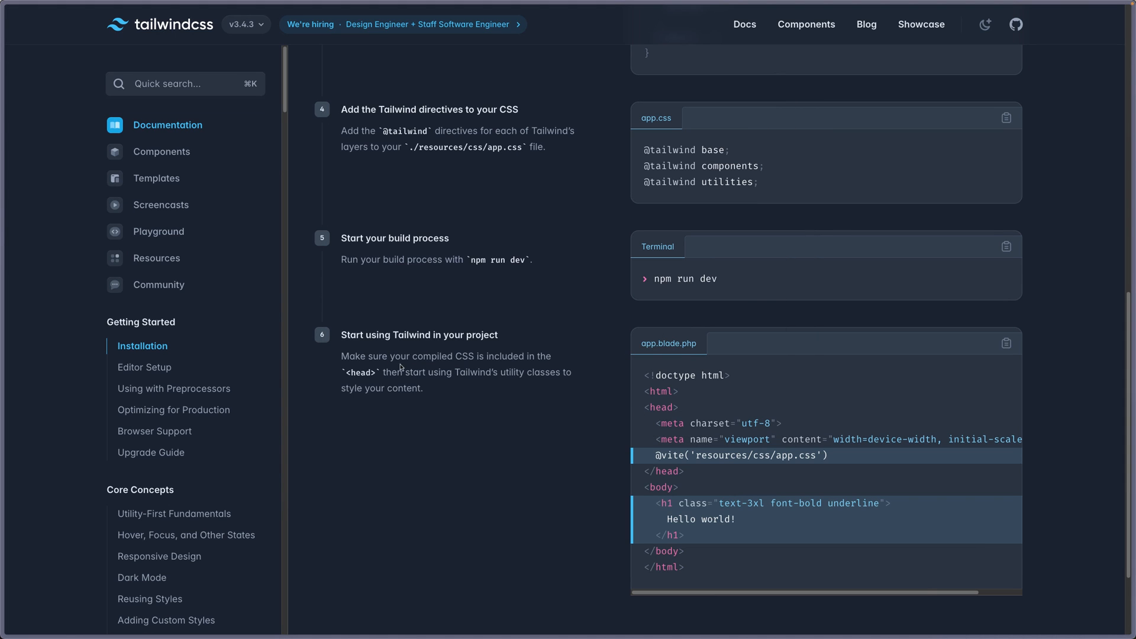
mouse_move(455, 368)
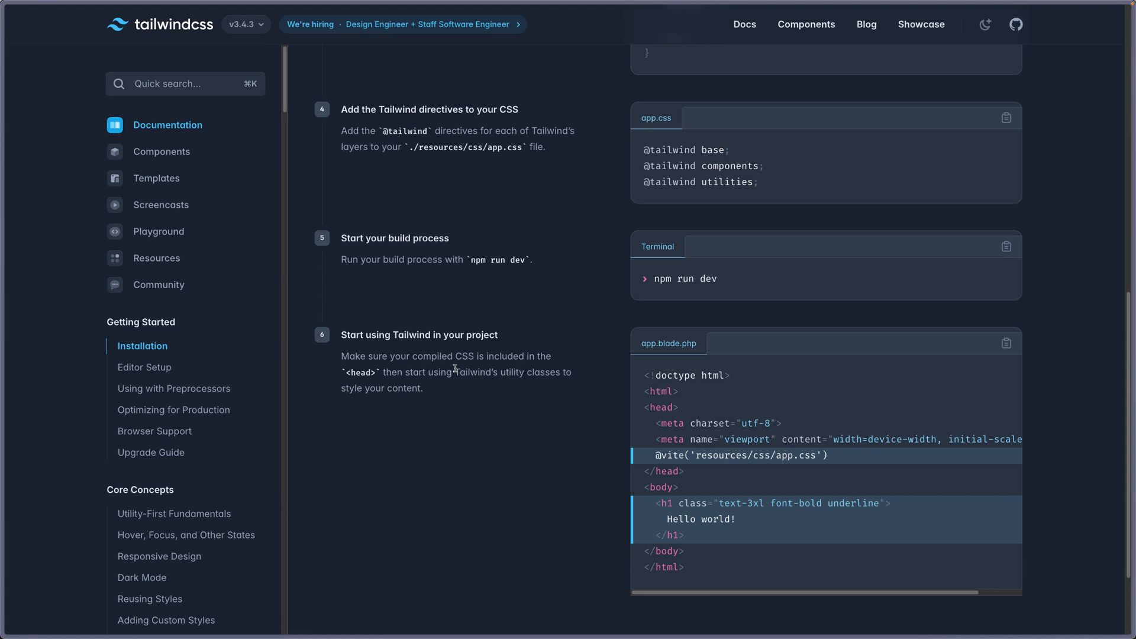
mouse_move(651, 461)
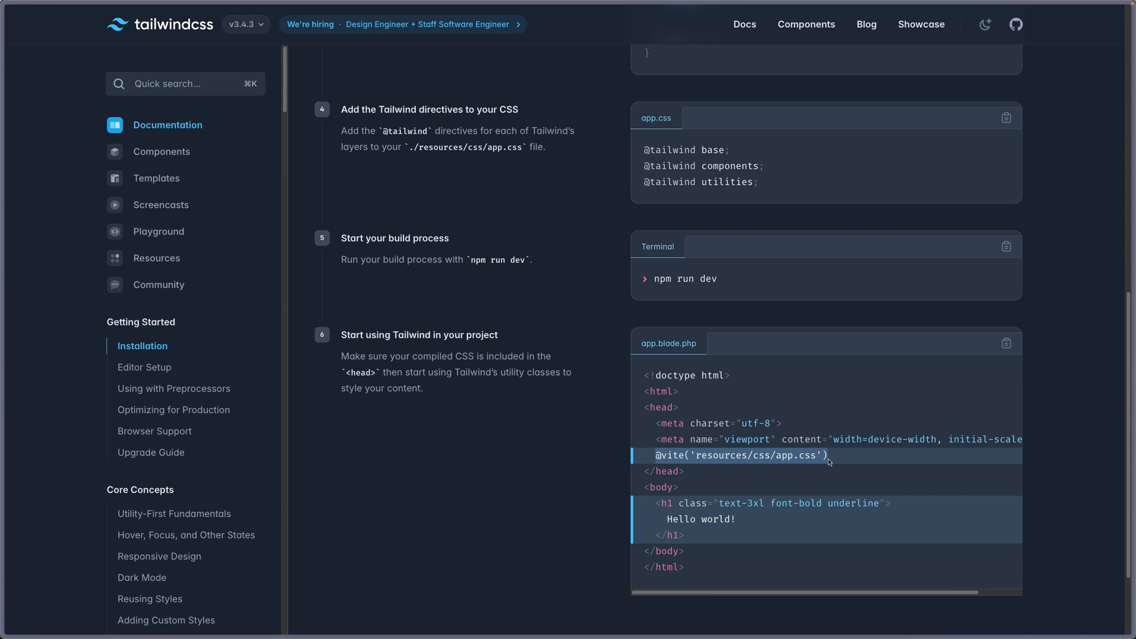
mouse_move(810, 464)
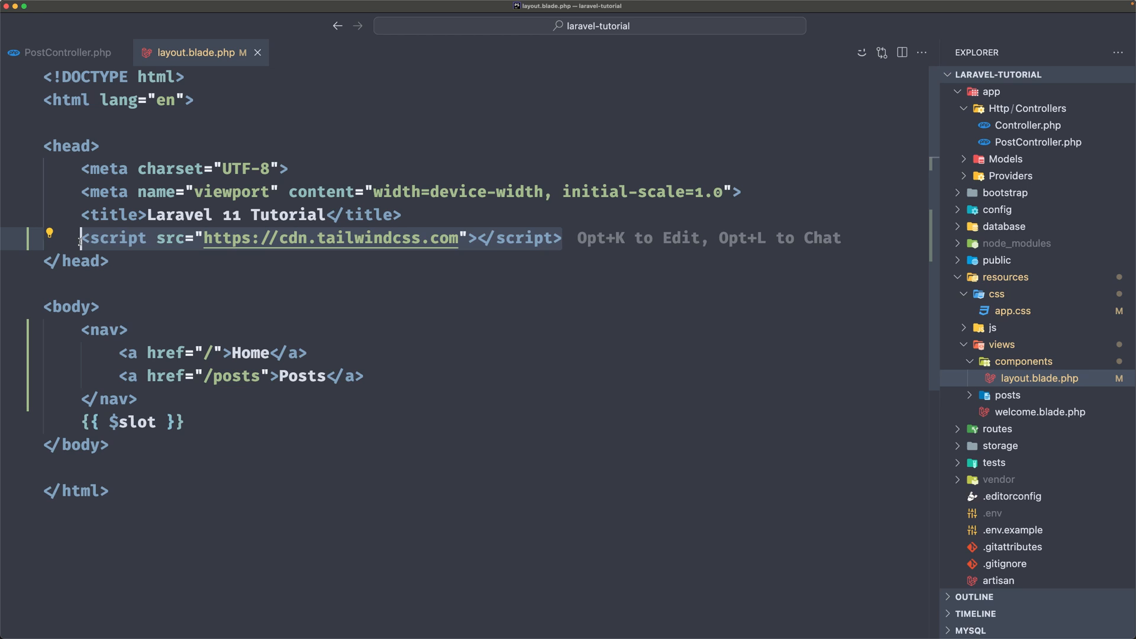
text(@vite('resources/css/app.css'))
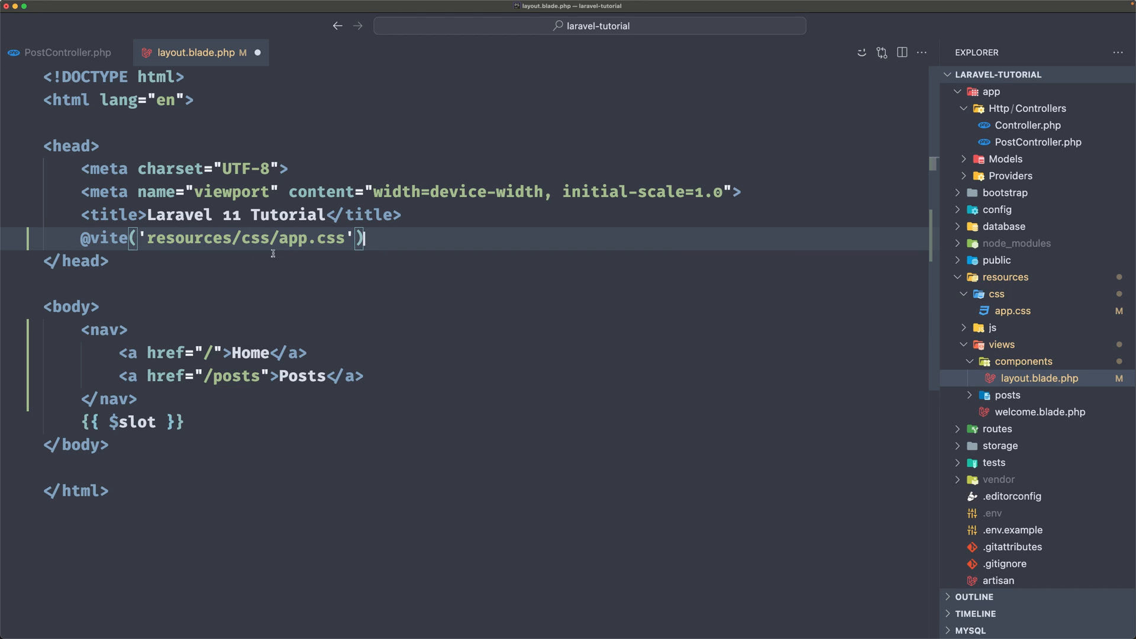
mouse_move(1014, 311)
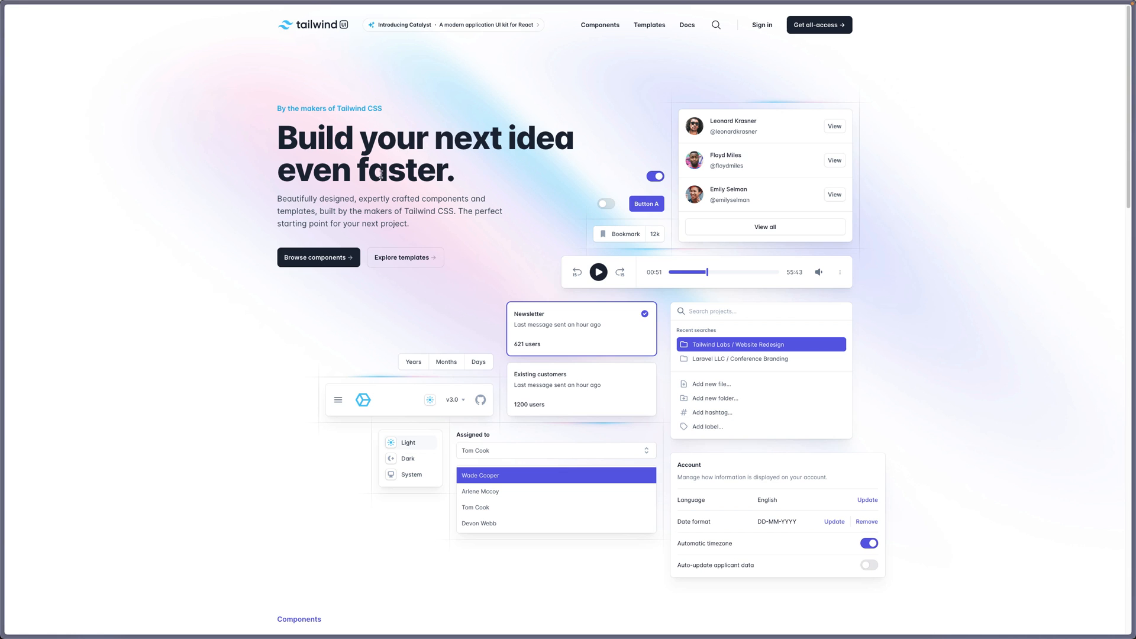
mouse_move(268, 340)
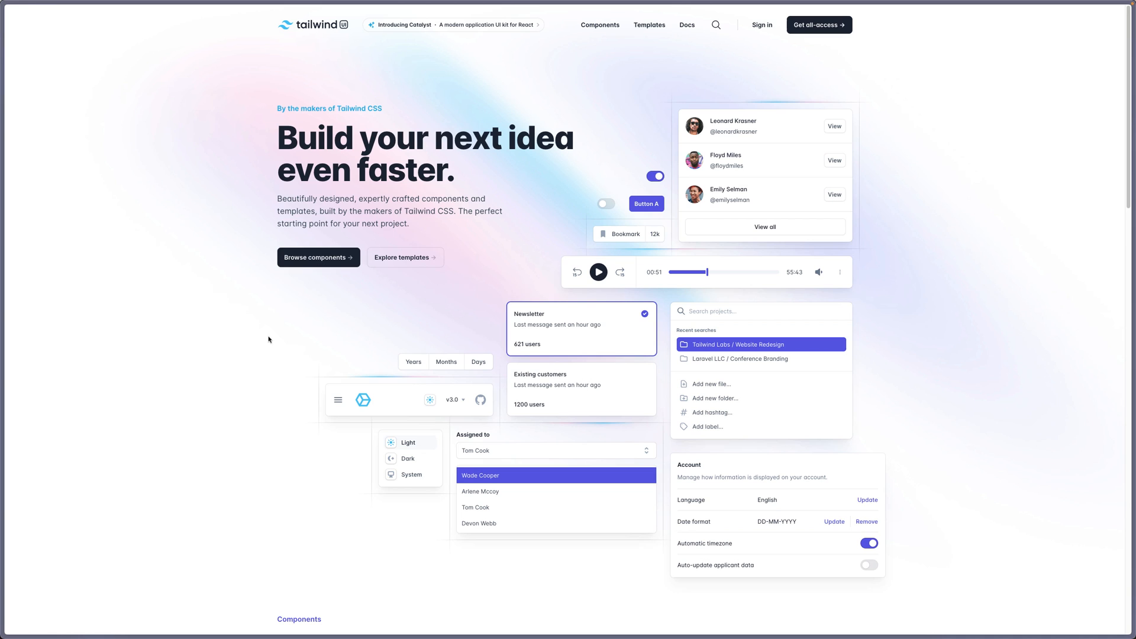
mouse_move(266, 335)
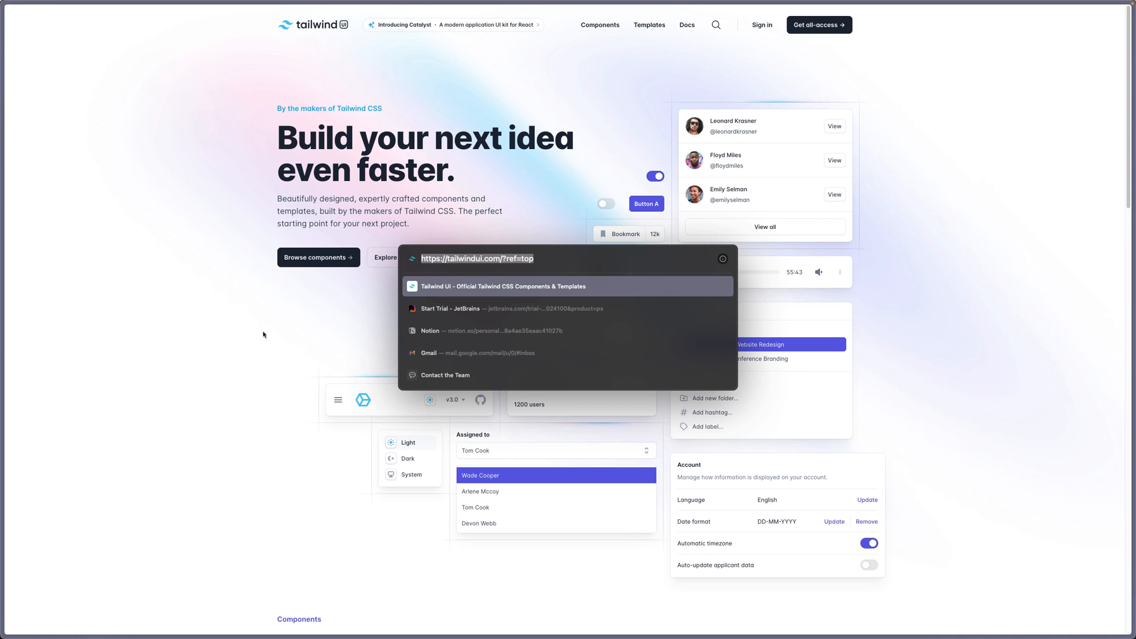
Search the web for 'flowbite' from the command bar
text(flowbite)
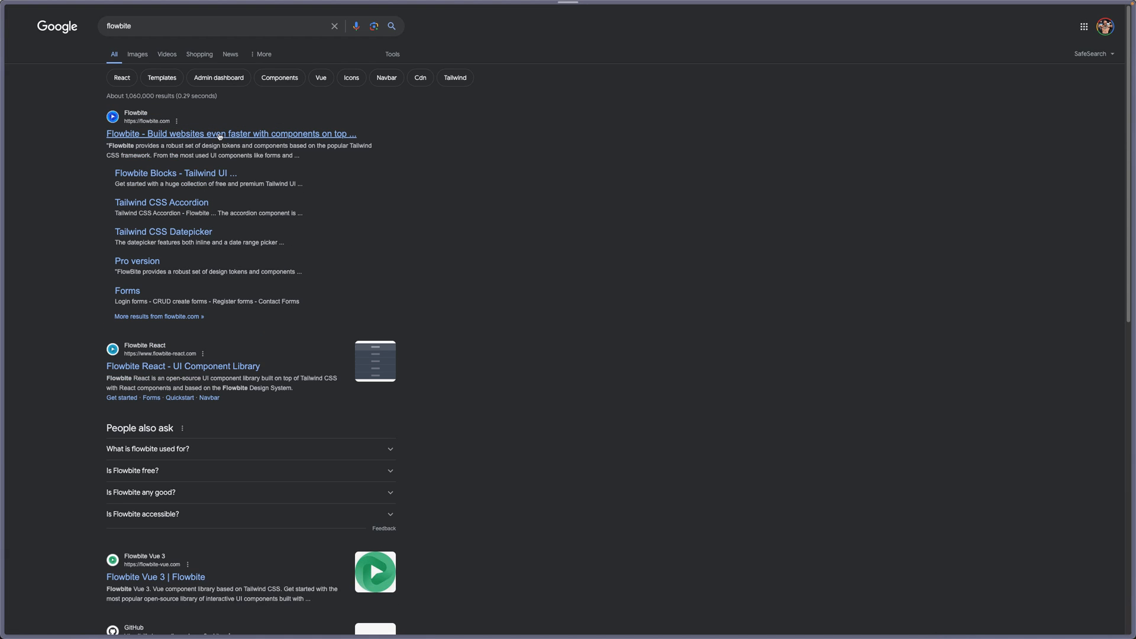
Open the official Flowbite site from the top search result
click(231, 134)
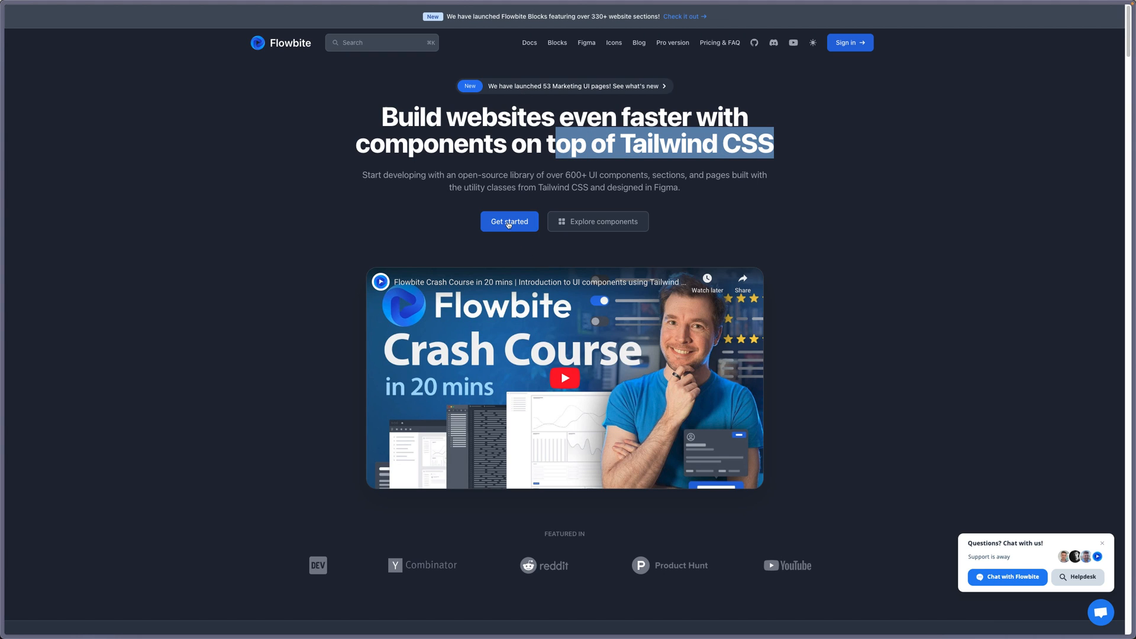
Navigate from Flowbite's getting-started guide to the Navbar component documentation
click(509, 222)
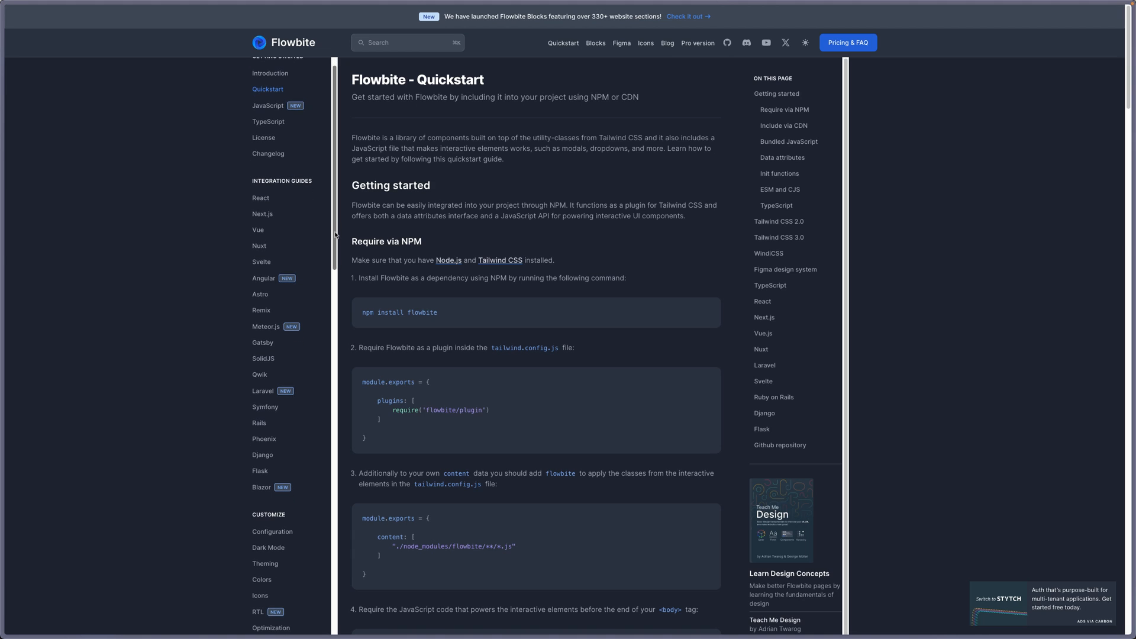
scroll(down, 3)
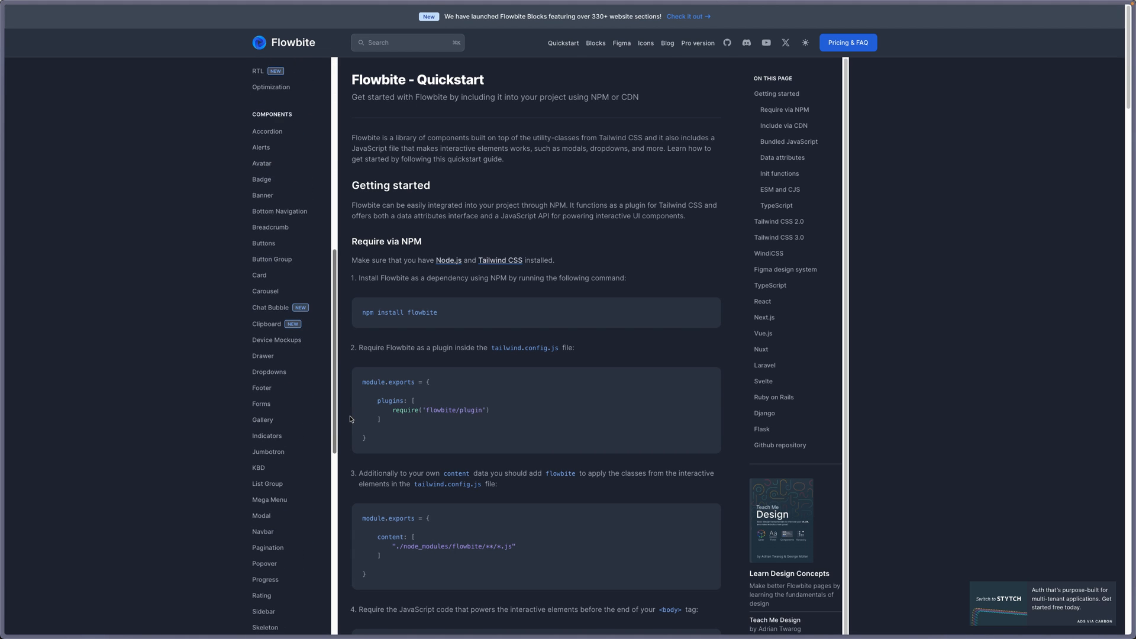
scroll(down, 3)
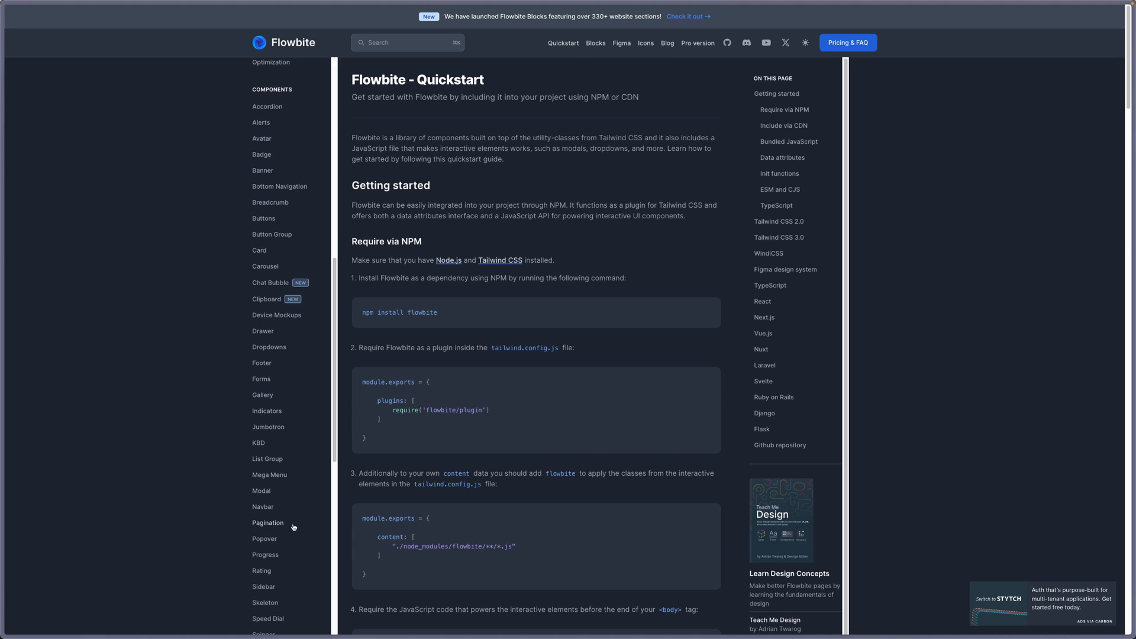
click(263, 506)
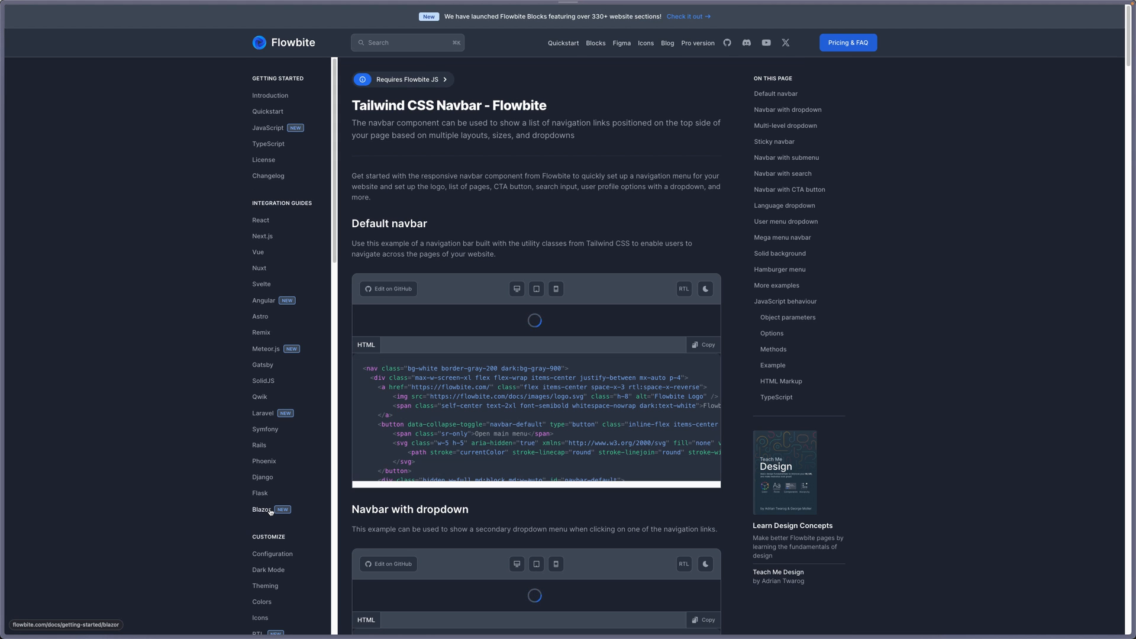
Copy the Default navbar example code from the Flowbite docs
scroll(down, 3)
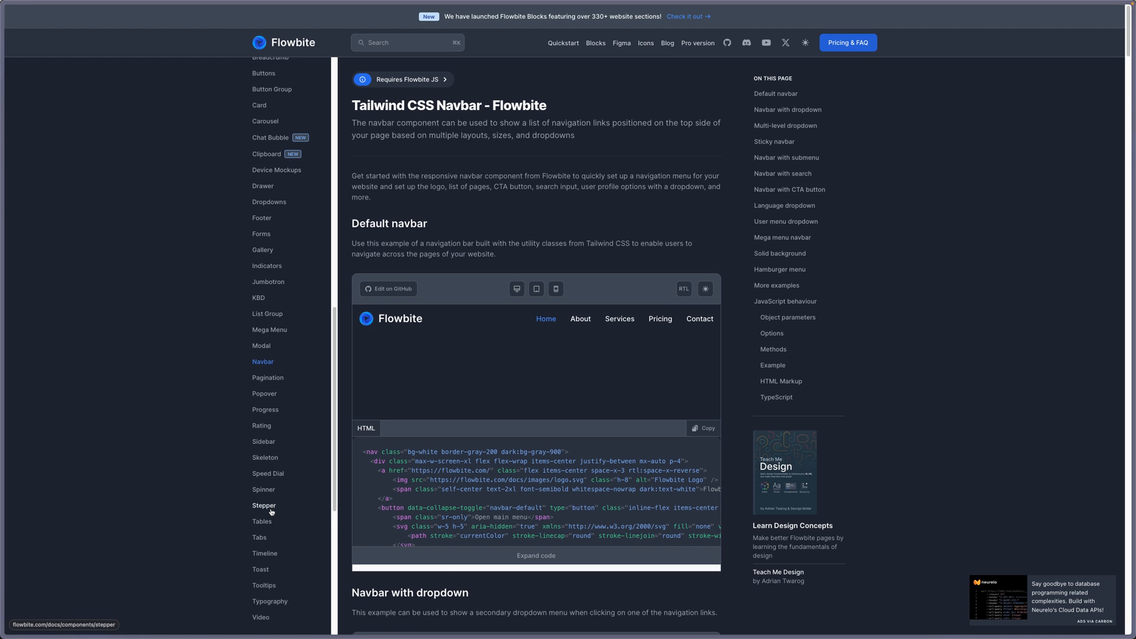
mouse_move(660, 318)
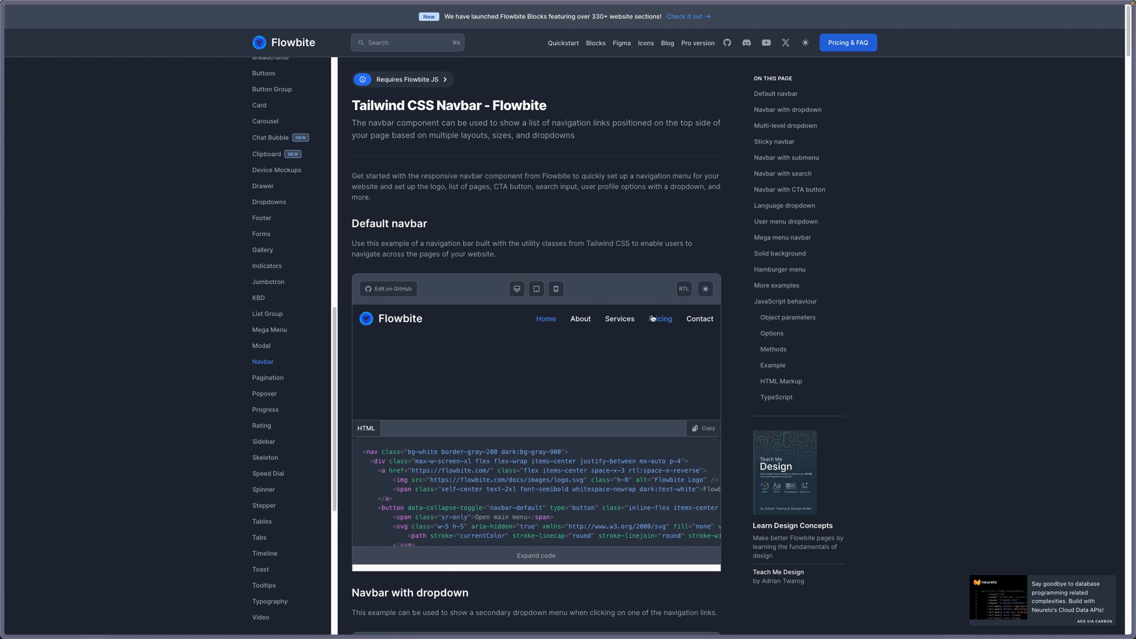
click(702, 427)
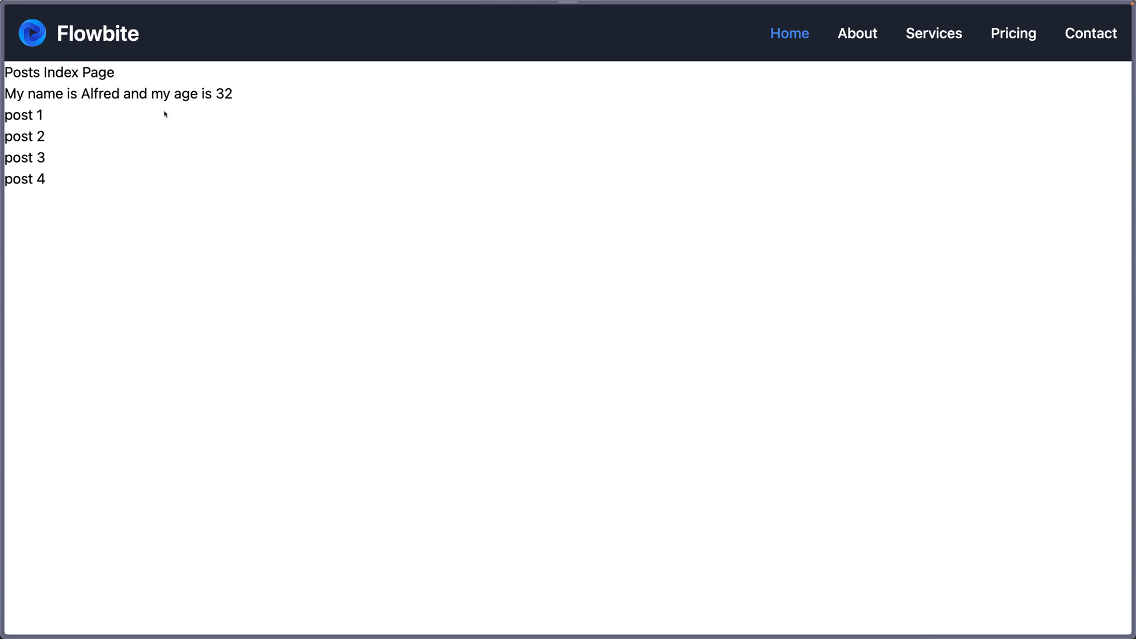
mouse_move(116, 36)
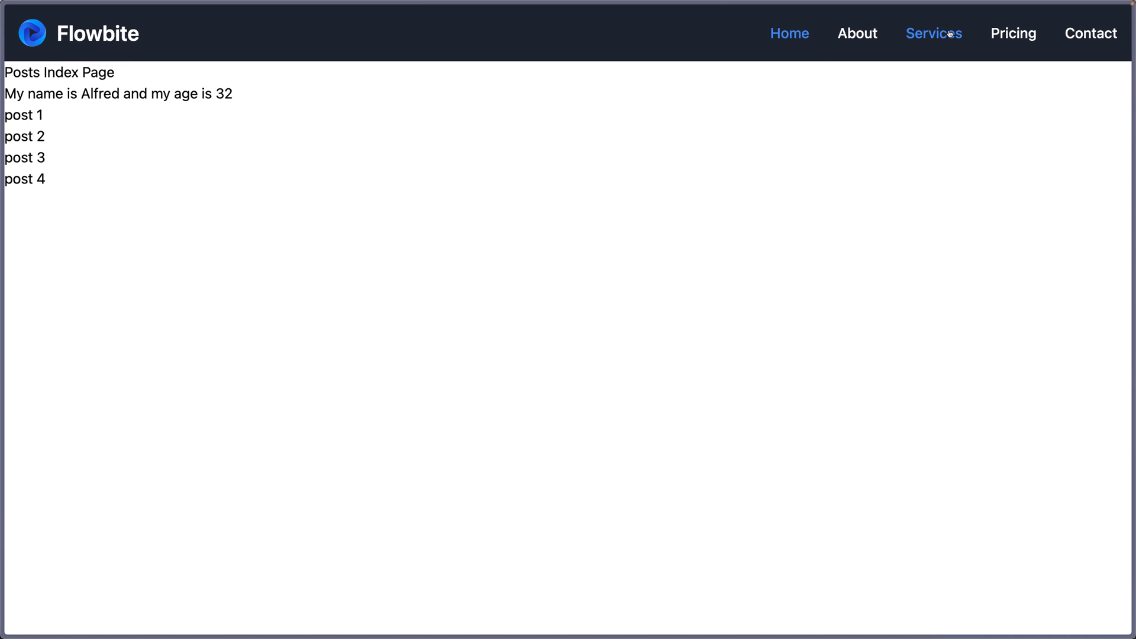
mouse_move(340, 181)
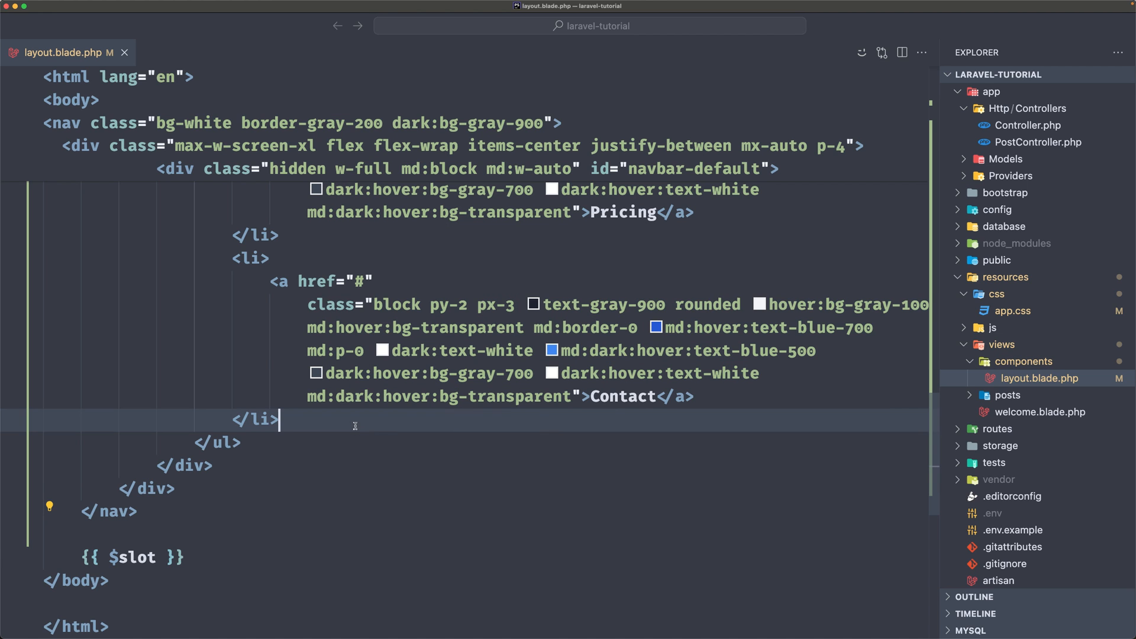
scroll(up, 3)
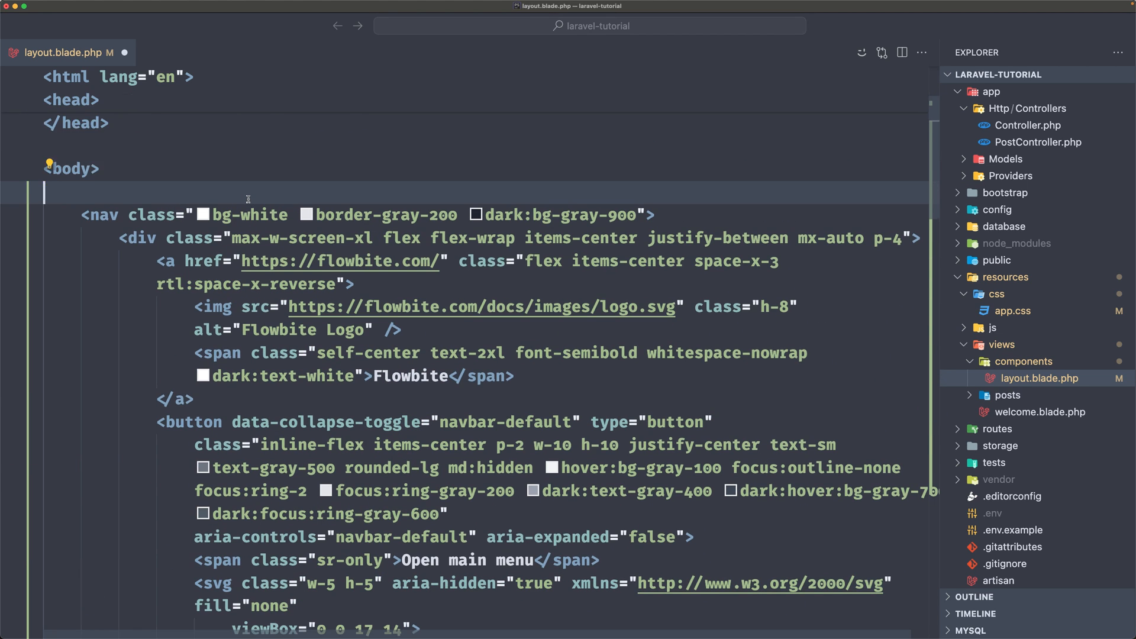
text(@vite('resources/css/app.css'))
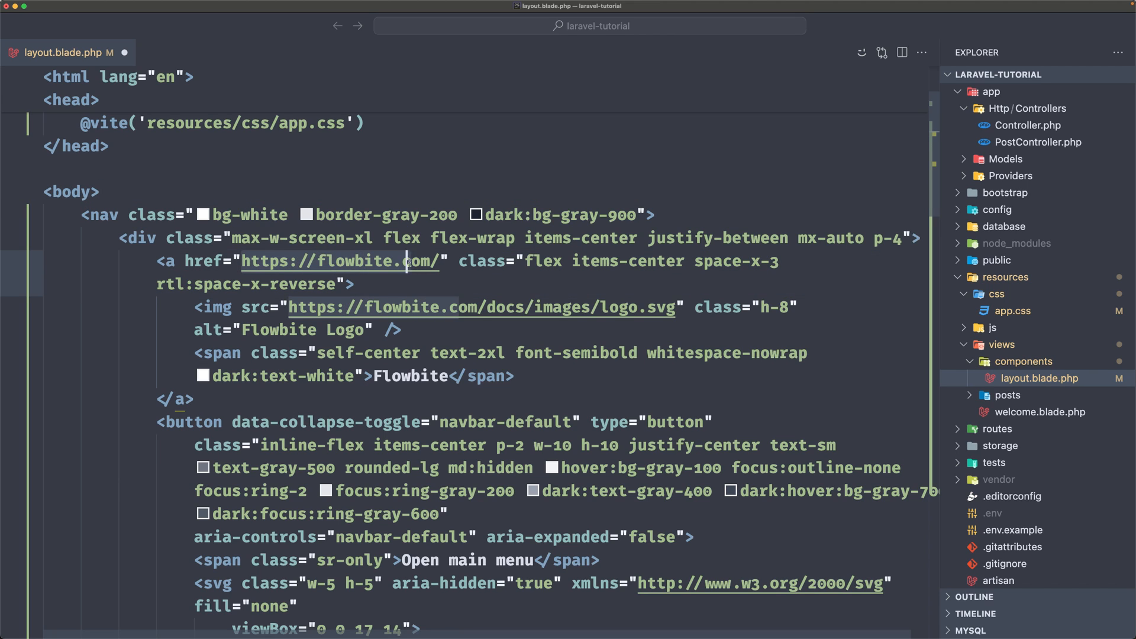
text(/)
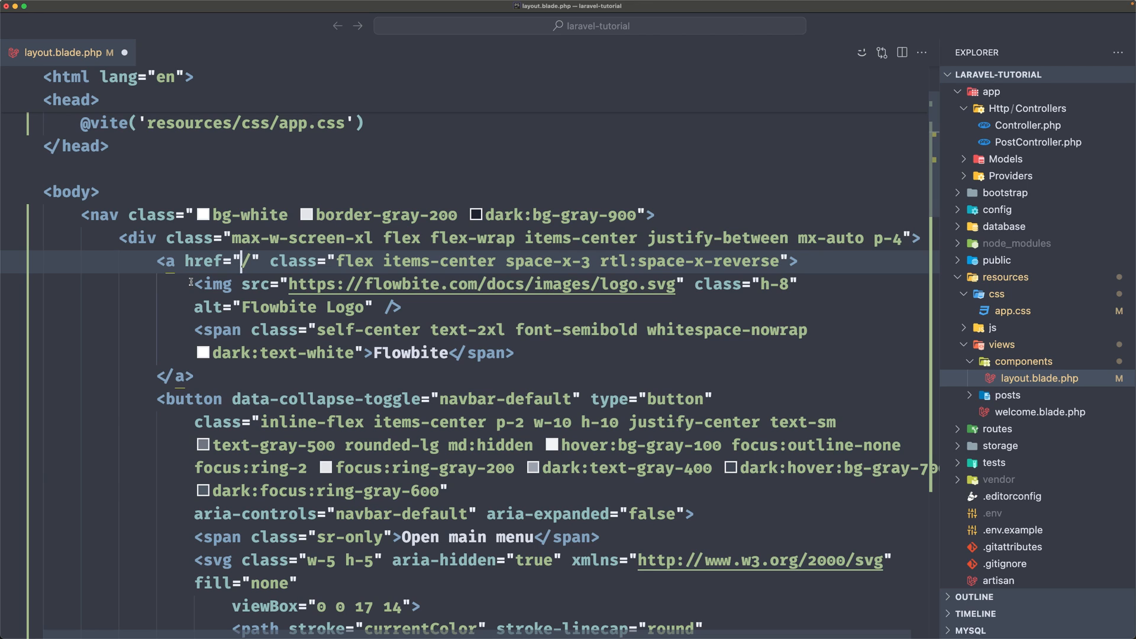
mouse_move(294, 383)
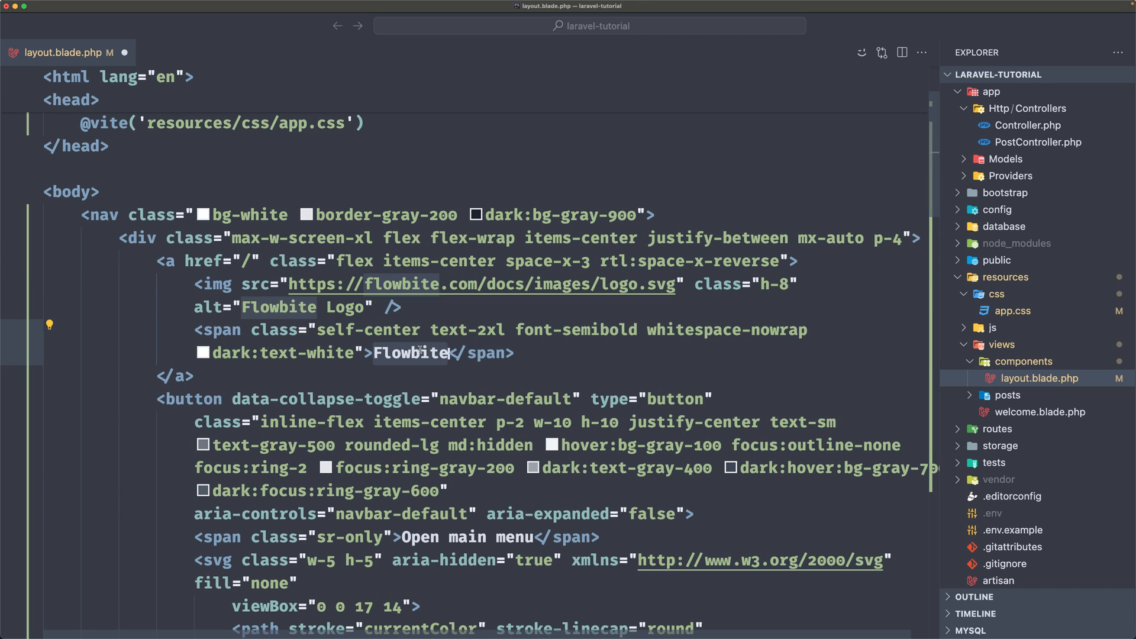
Rename the navbar brand text from Flowbite to 'Laravel 11'
text(Laravel)
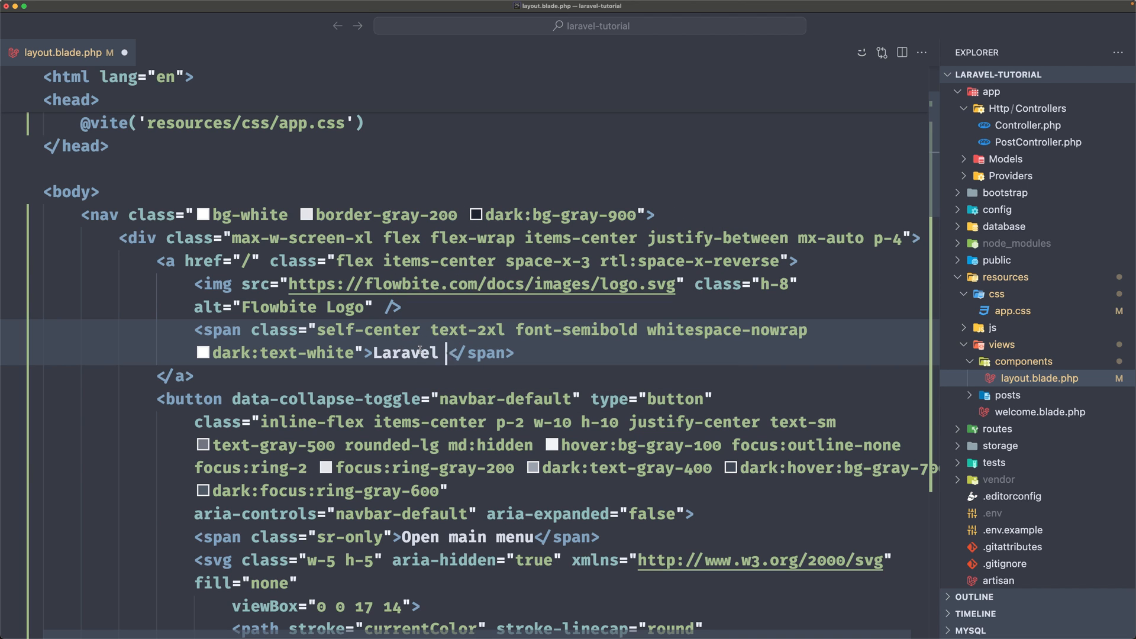
text(11)
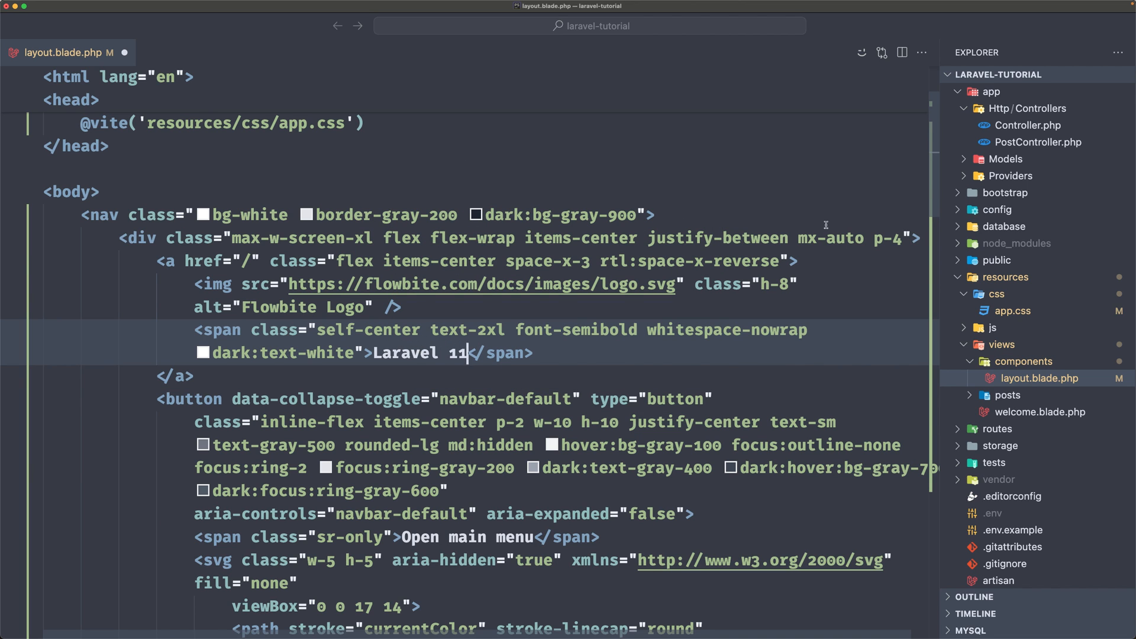
scroll(down, 3)
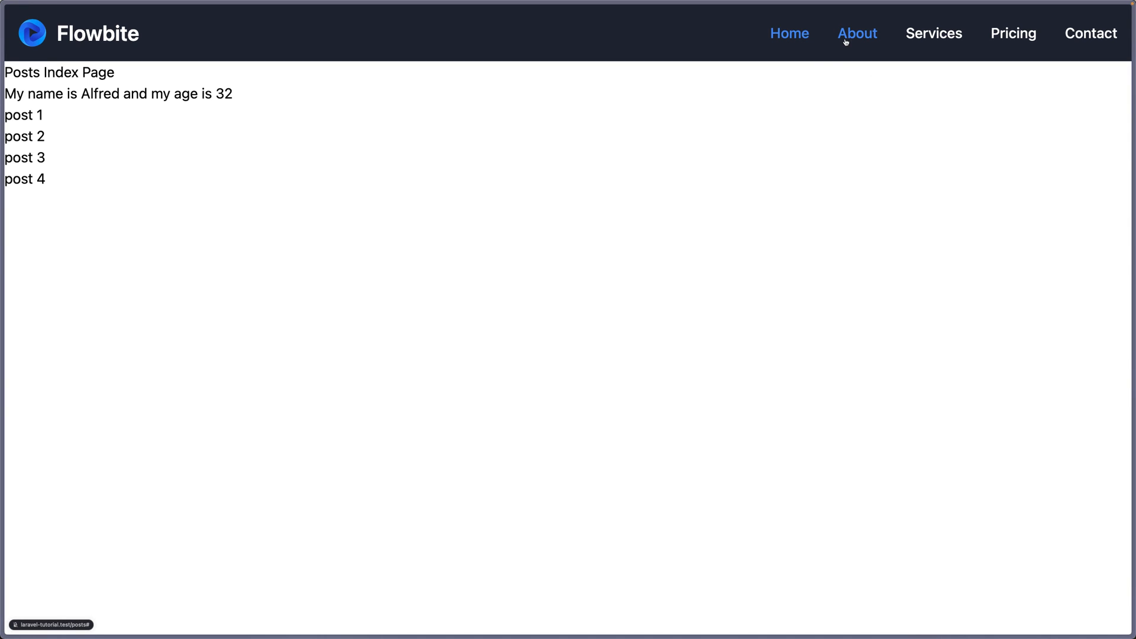
mouse_move(996, 50)
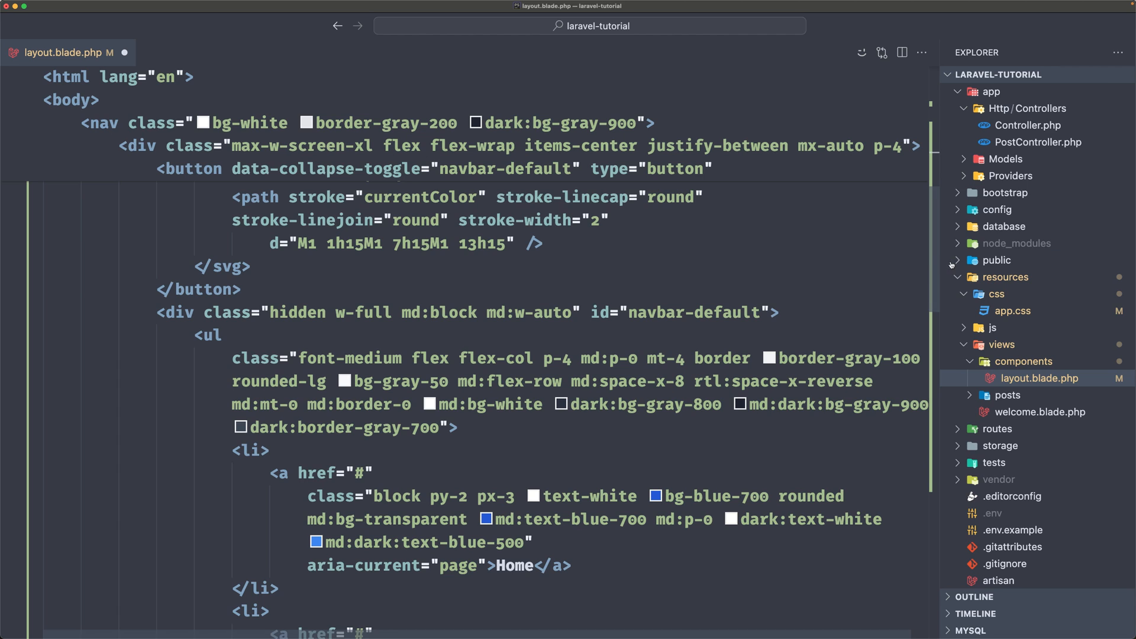
Set the Home navbar link's href to /
scroll(down, 3)
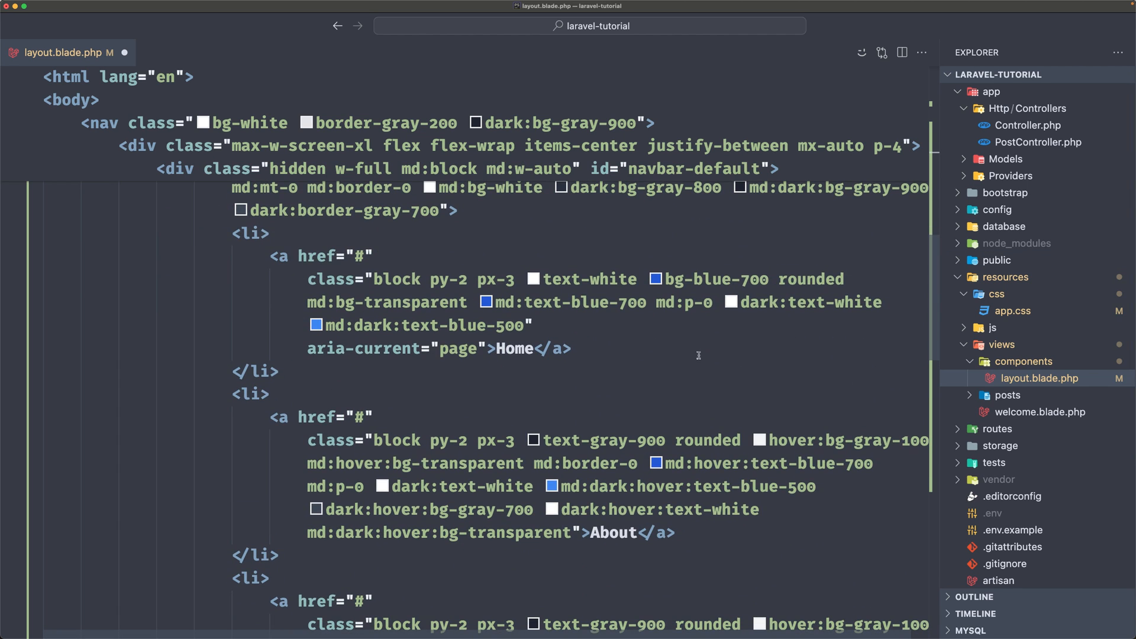
click(362, 256)
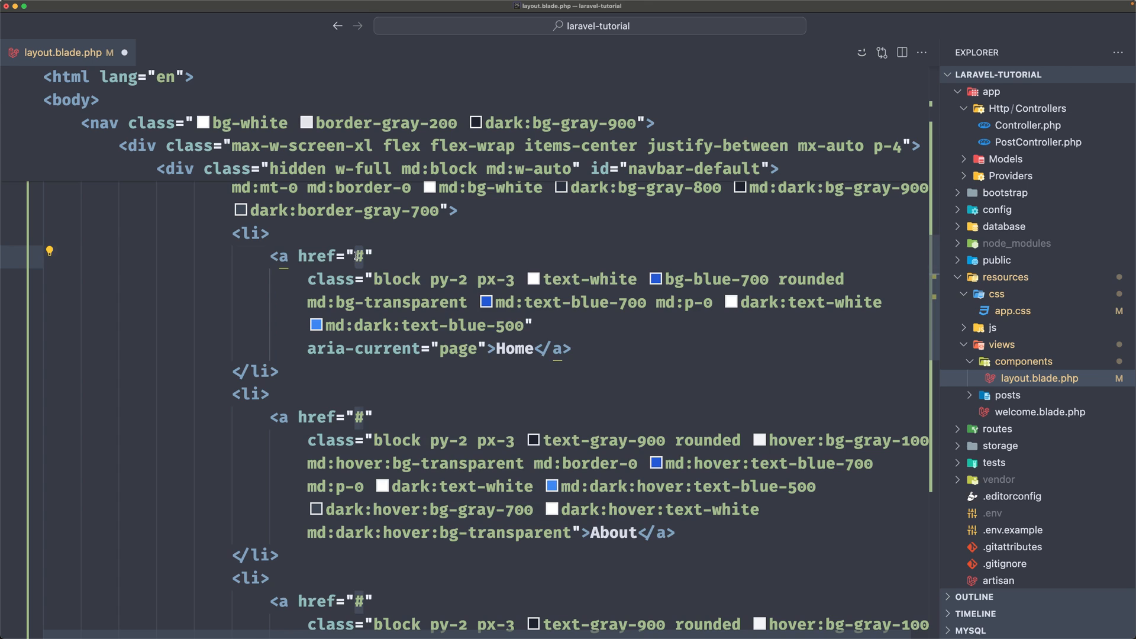
text(/)
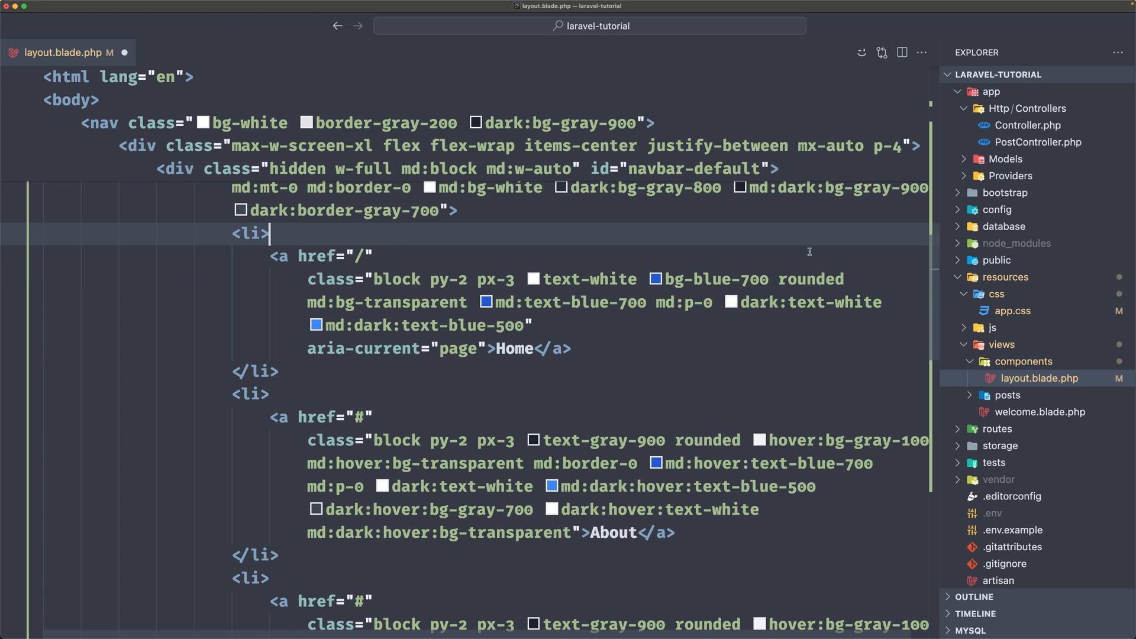
Turn About into a Posts link to /posts and remove the Services, Pricing and Contact items
scroll(down, 3)
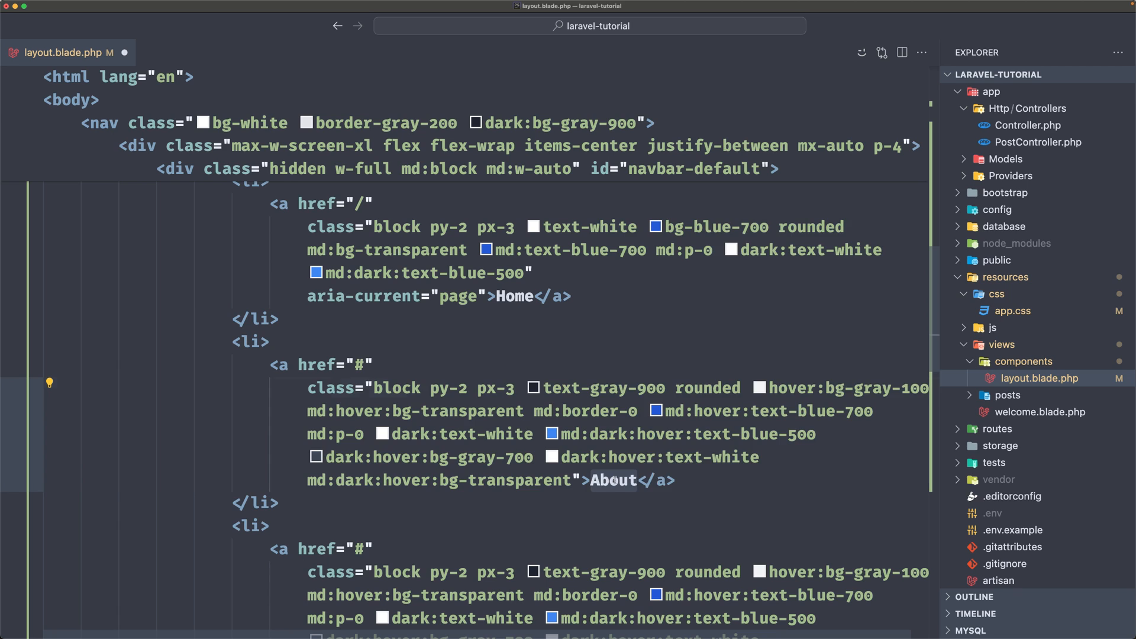
text(Posts)
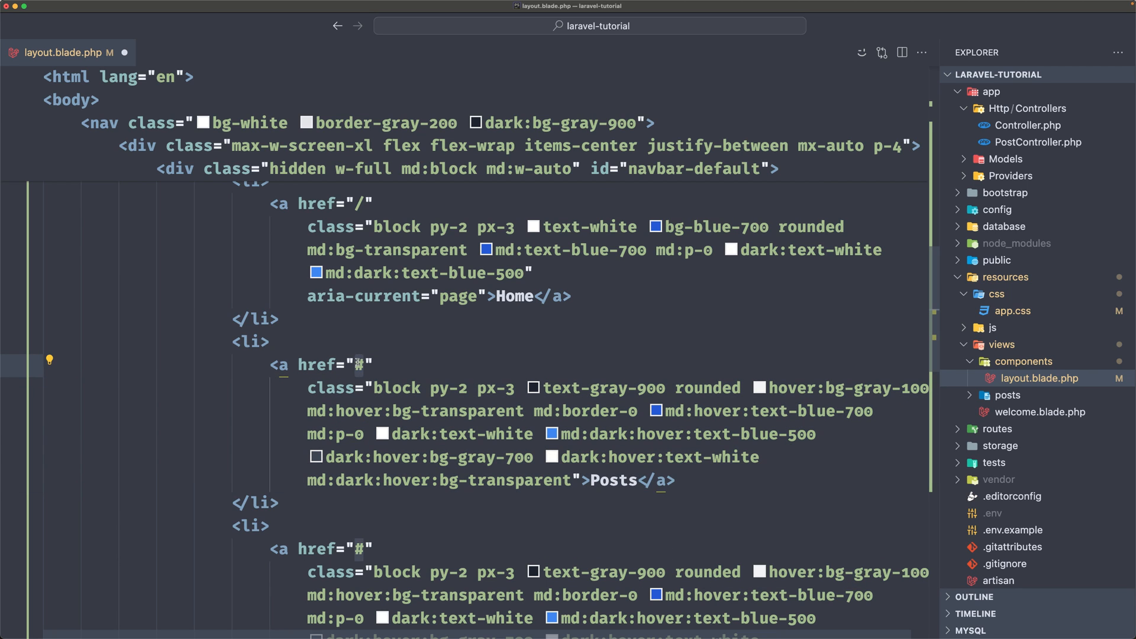
text(/posts)
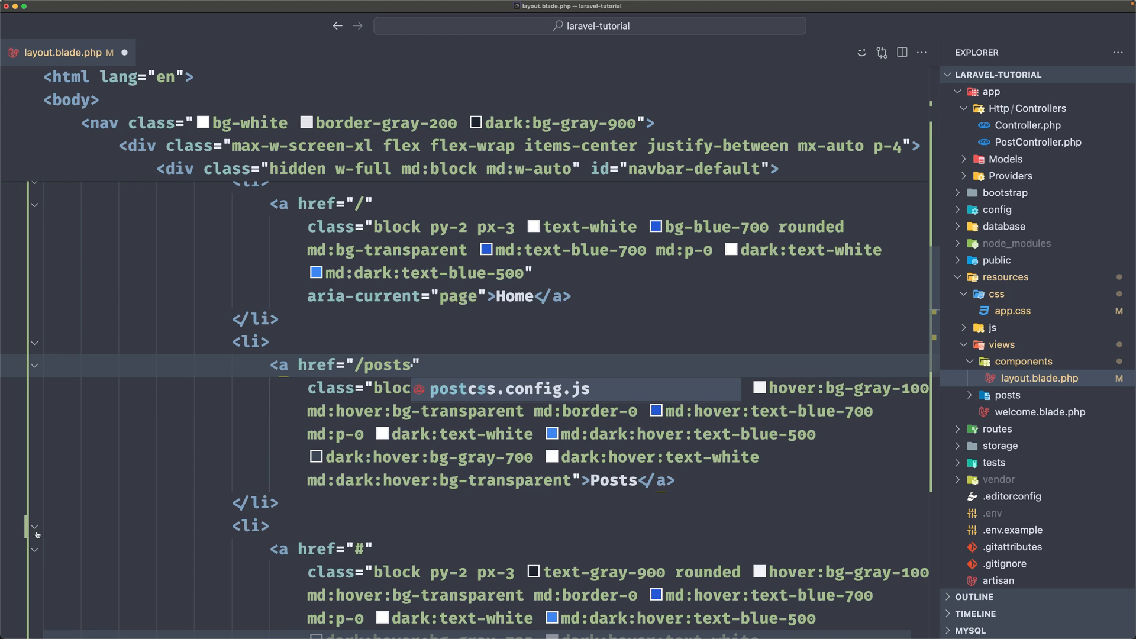
click(34, 527)
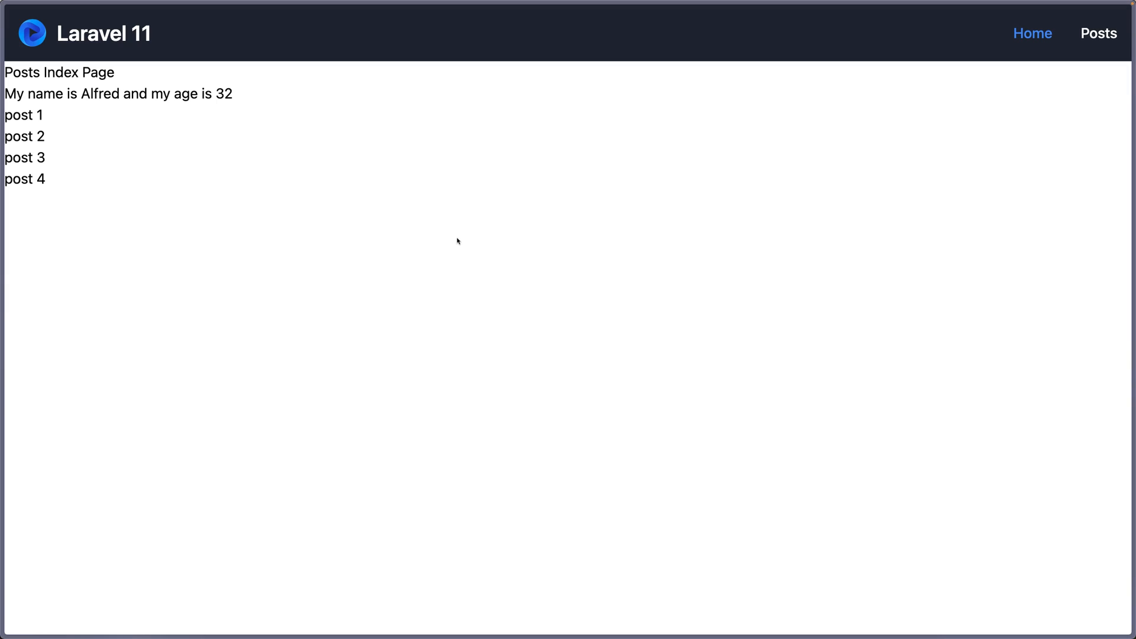
Inspect the Posts Index Page text under the refreshed Laravel 11 navbar
double_click(96, 72)
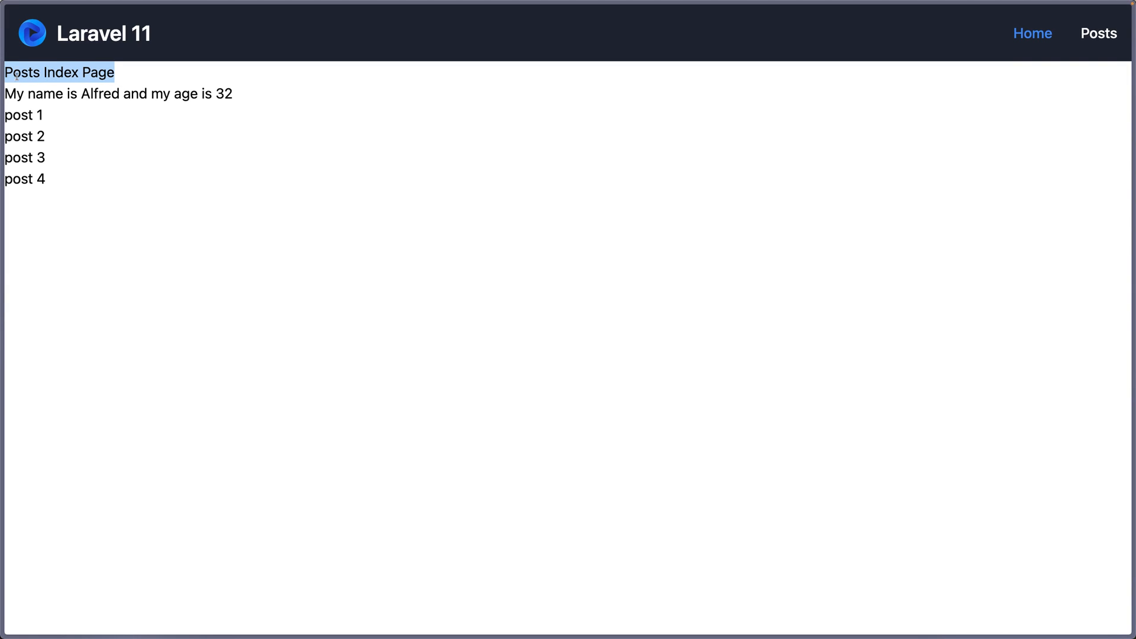
mouse_move(1044, 97)
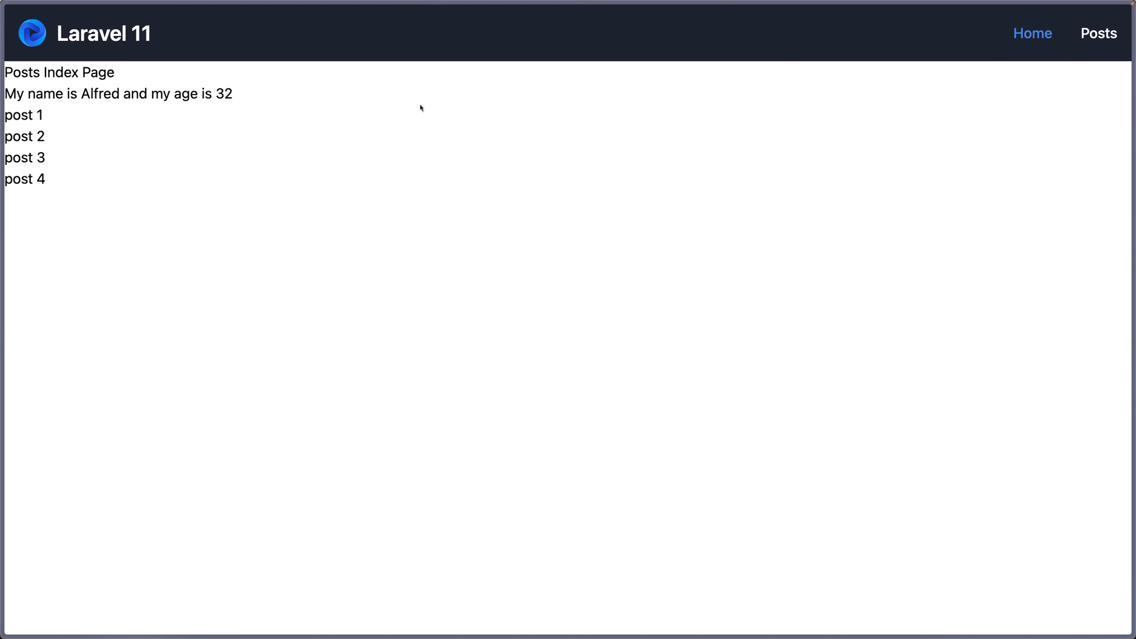
double_click(33, 94)
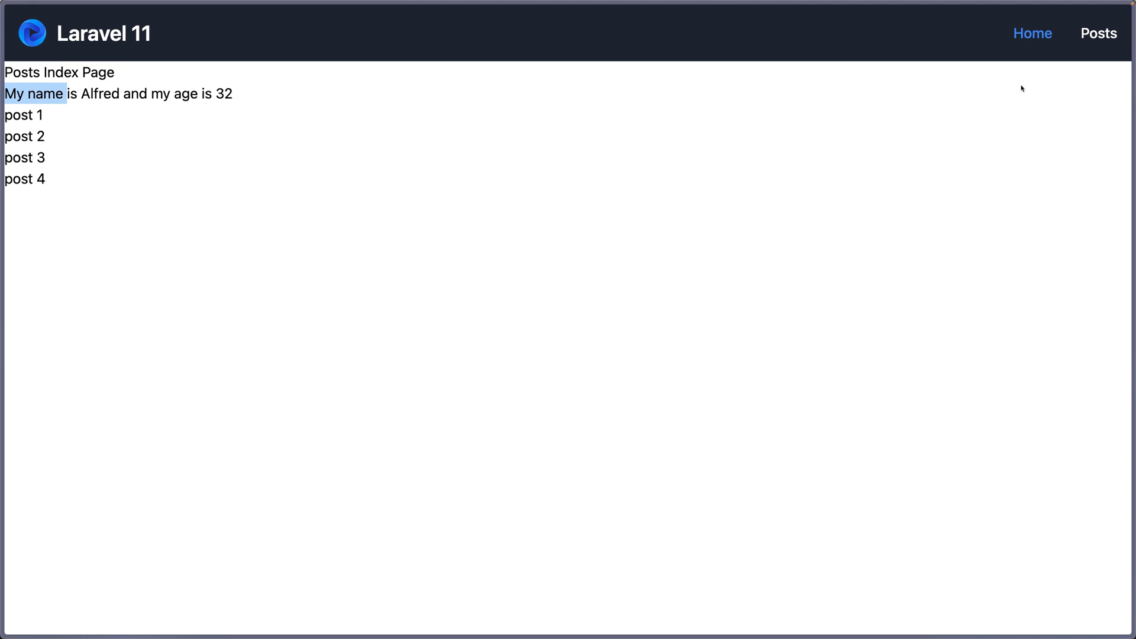
Follow the Home link to the Welcome Page and check its text
click(1032, 33)
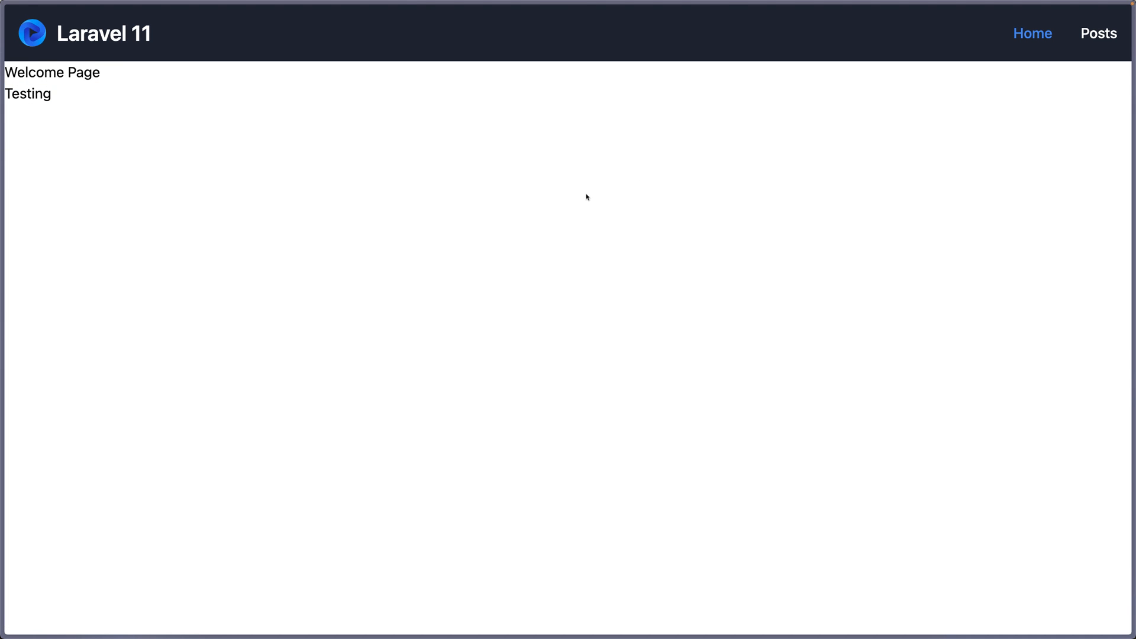
double_click(51, 72)
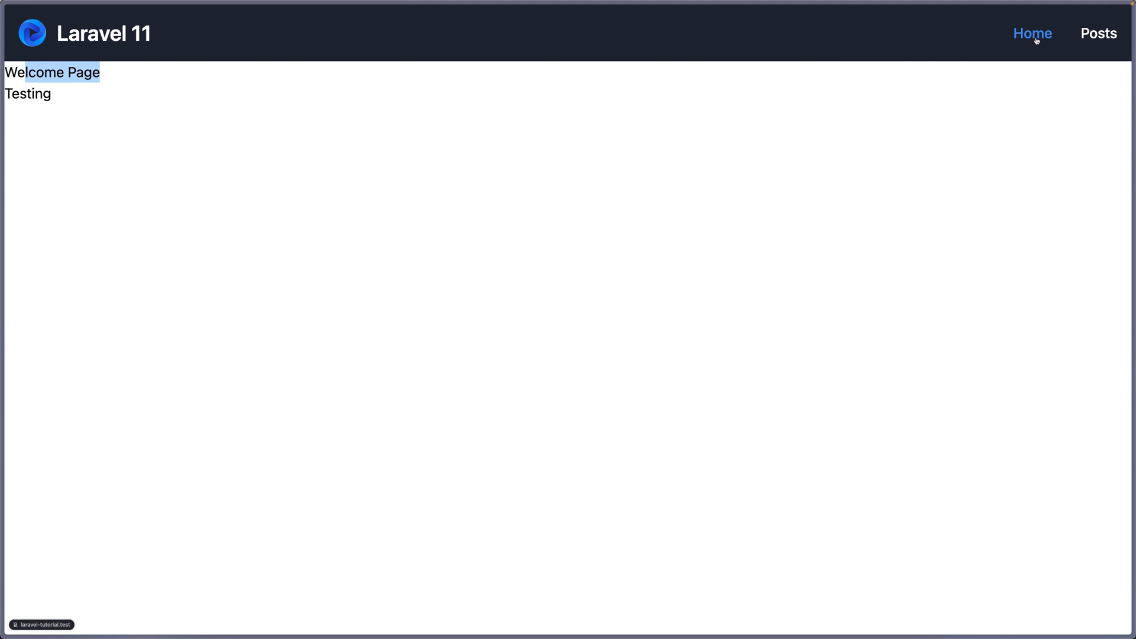
mouse_move(1039, 48)
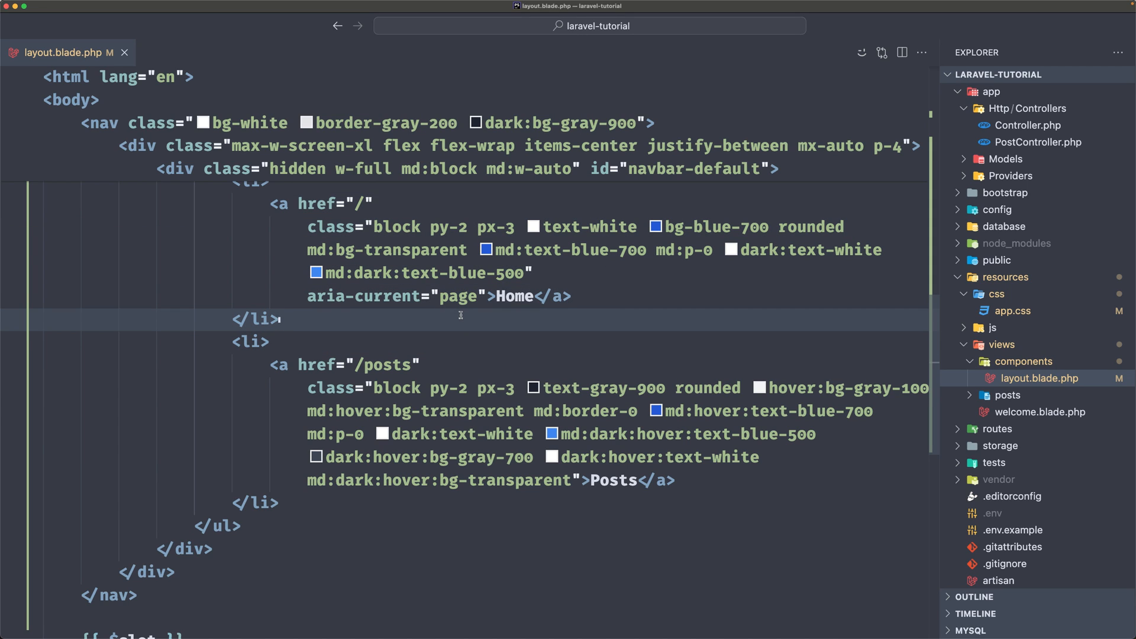
mouse_move(154, 309)
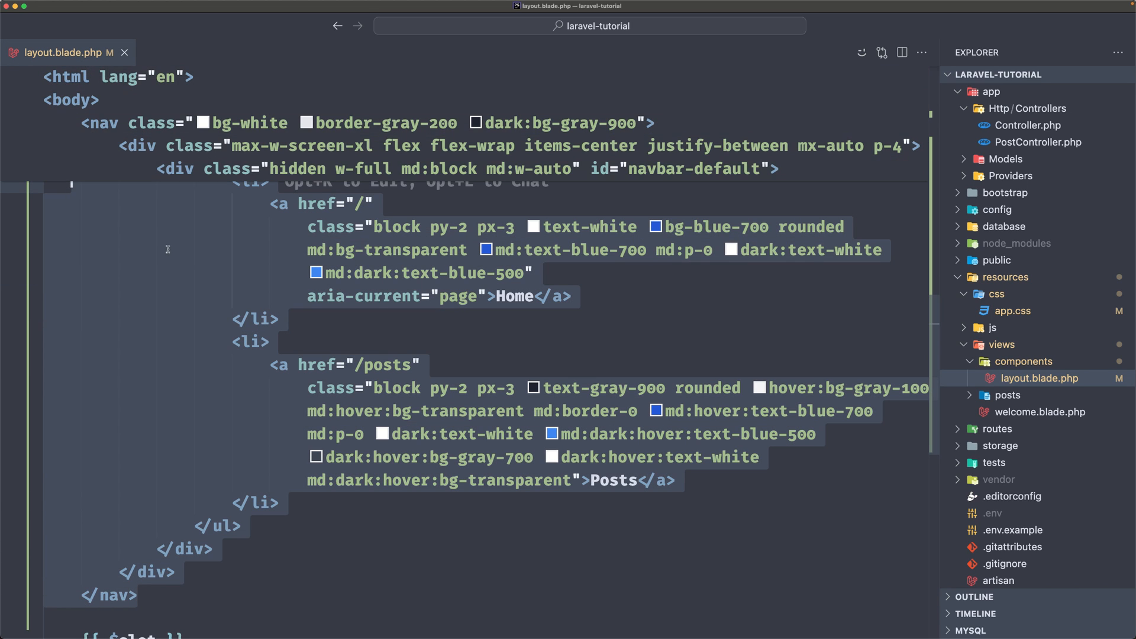
mouse_move(392, 530)
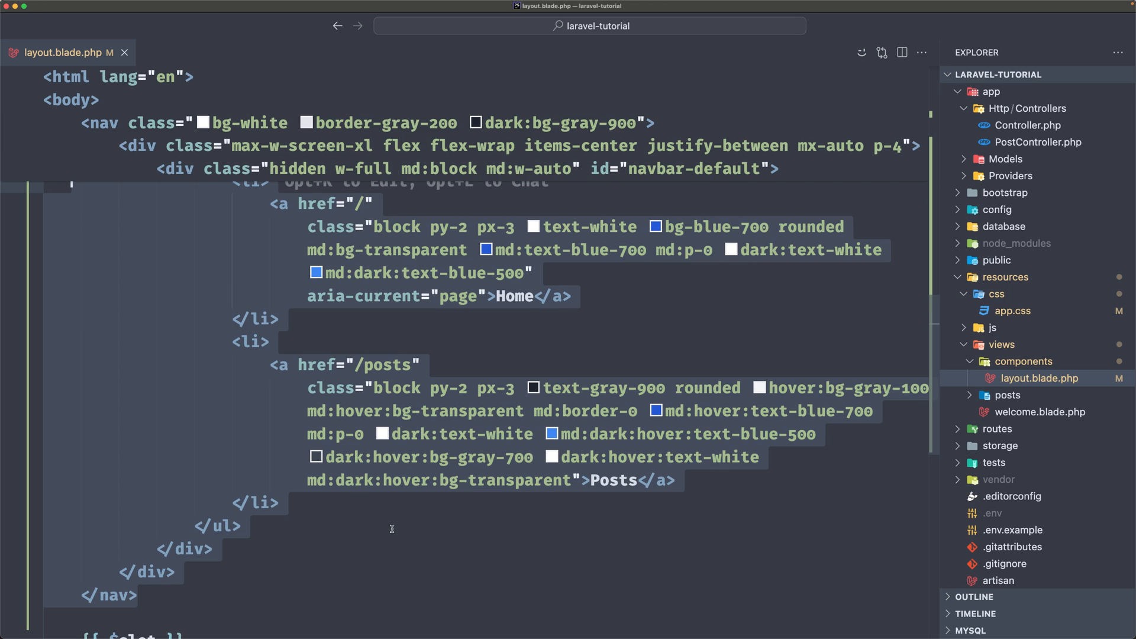